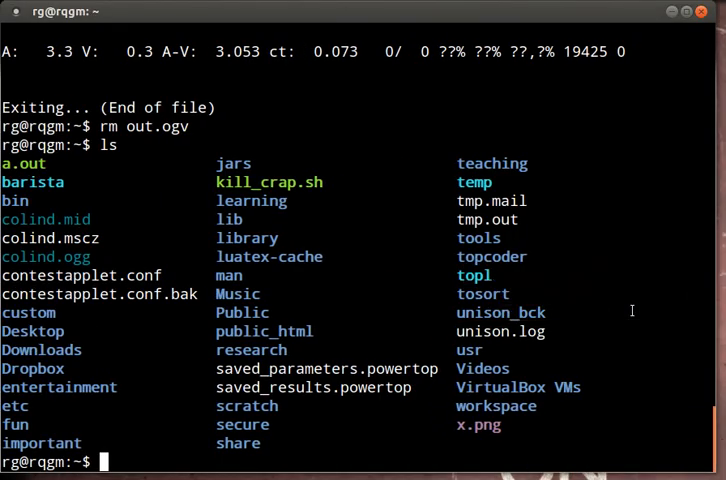
Source the TOPL setenv script, run toplc to see its usage, then move to ~/temp
text(cd)
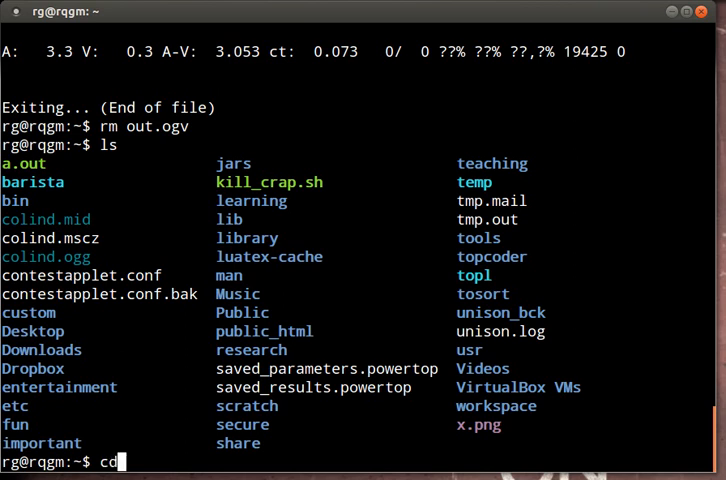
text(topl/)
text(.)
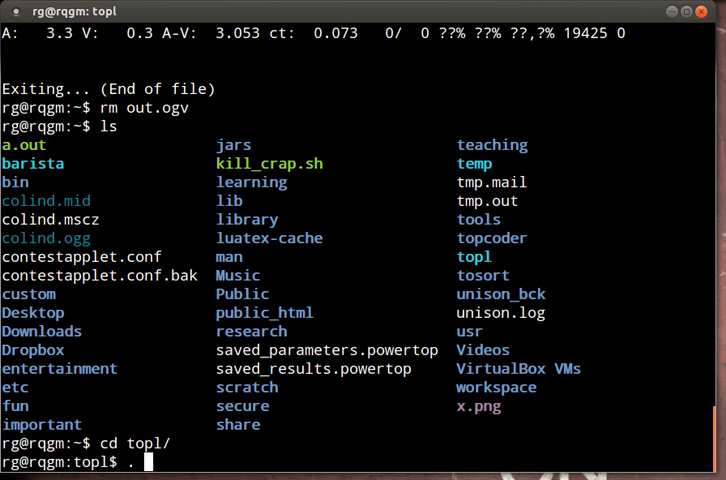
text(setenv)
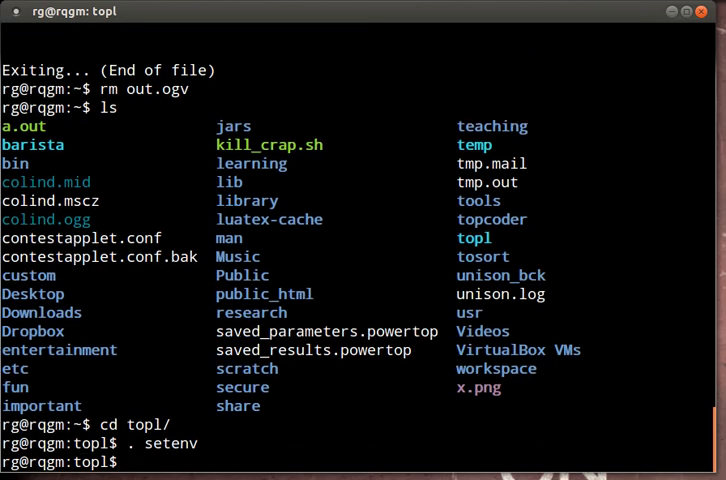
text(toplc)
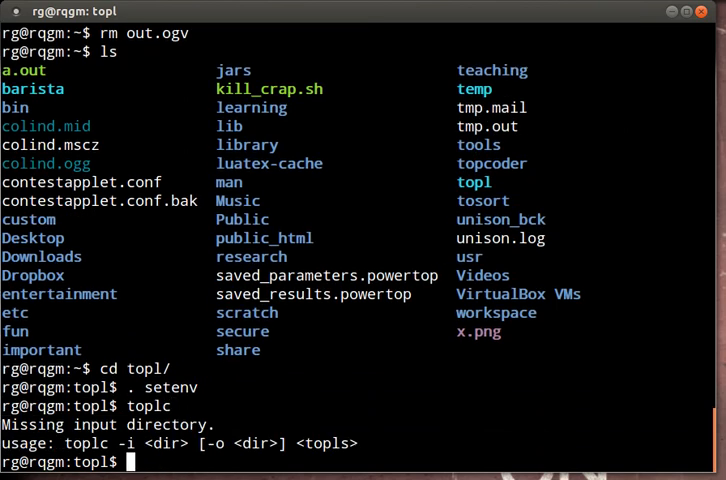
text(cd)
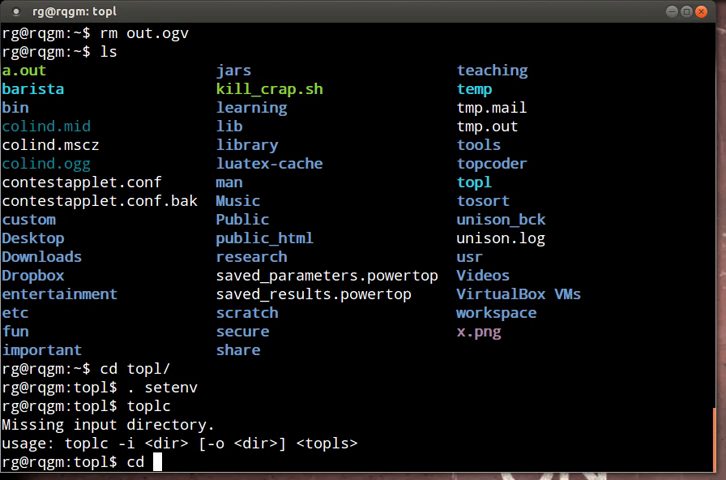
text(~/temp)
text(ls)
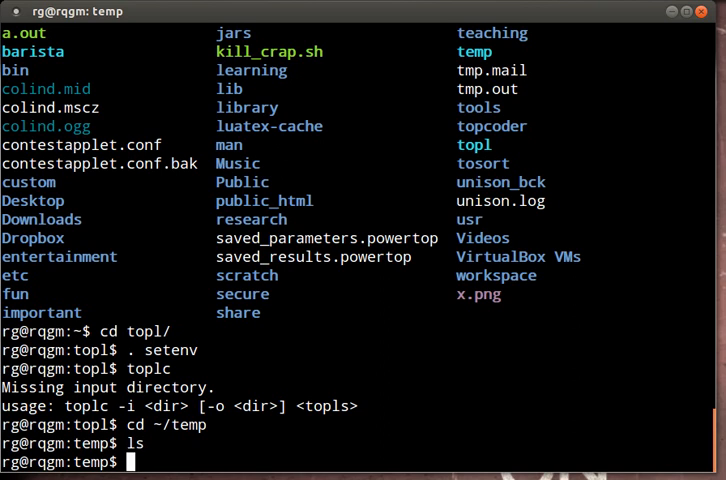
Locate rt.jar and copy the Java 6 OpenJDK rt.jar into a new in folder
text(locate)
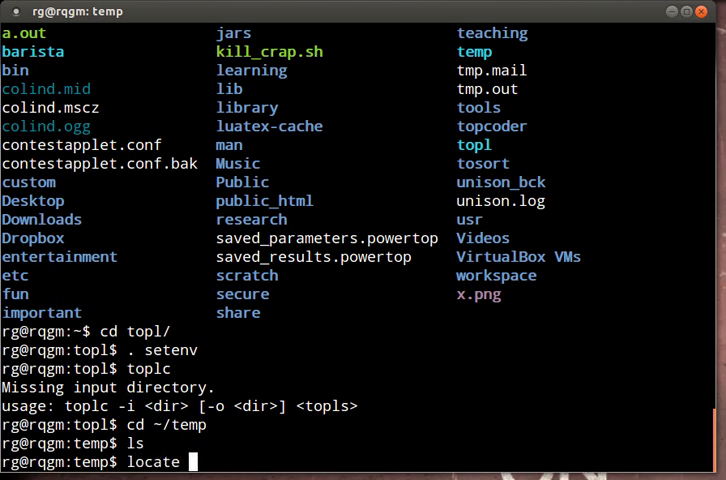
text(/rt.jar)
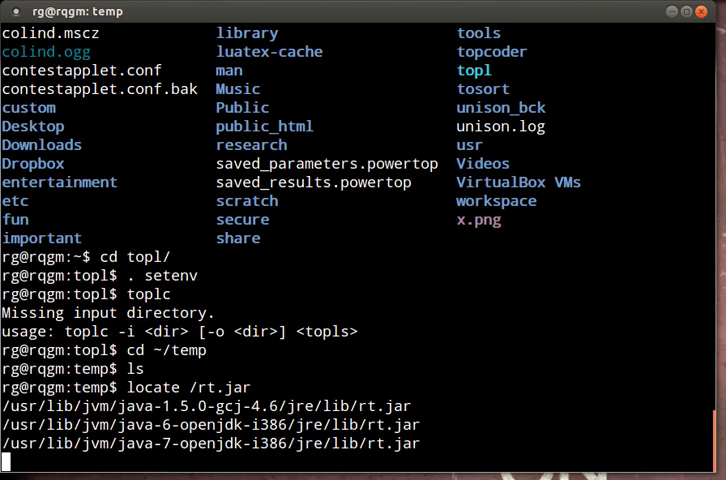
key(Return)
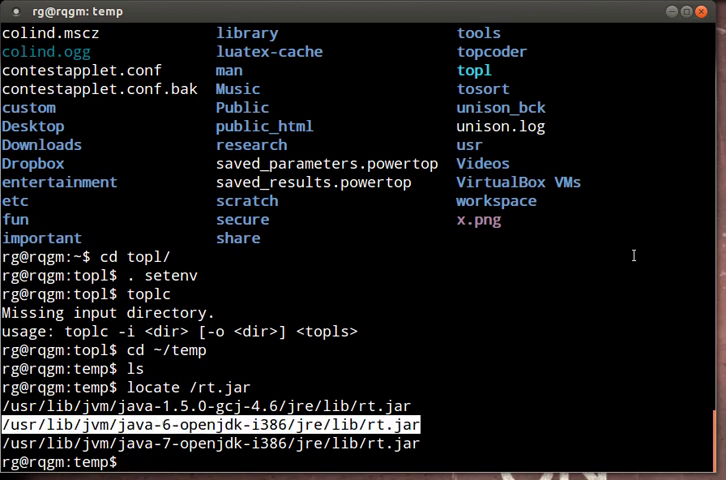
text(mkdir in)
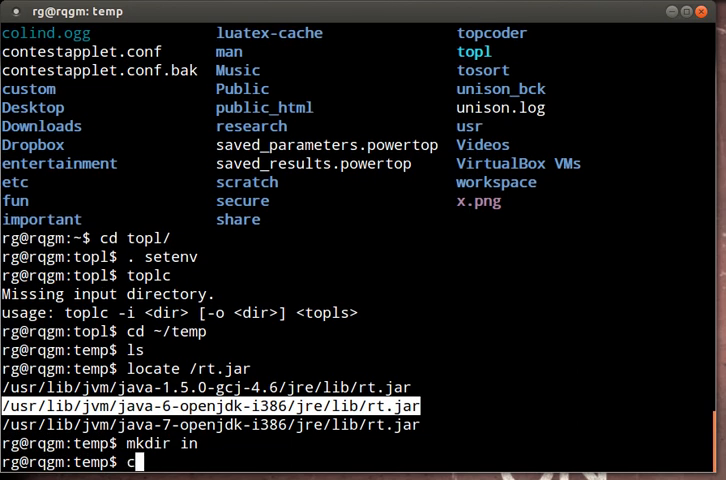
text(p /usr/lib/jvm/java-6-openjdk-i386/jre/lib/rt.jar in)
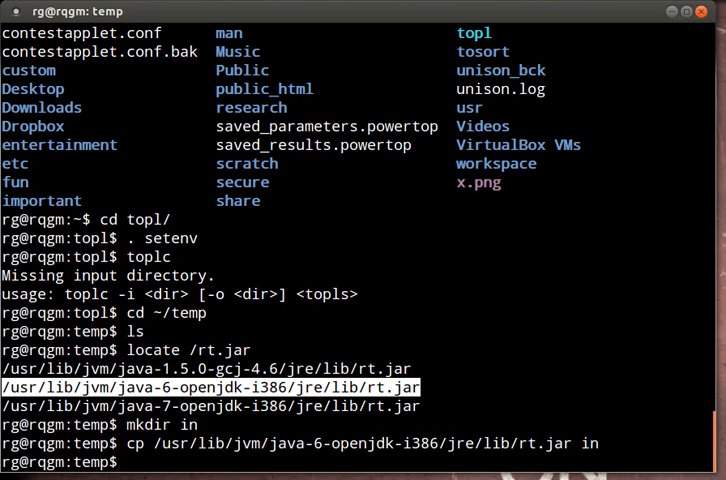
Compose the toplc -i in -o out command pointing at ~/topl/examples/jdk/HasNext.topl
text(toplc)
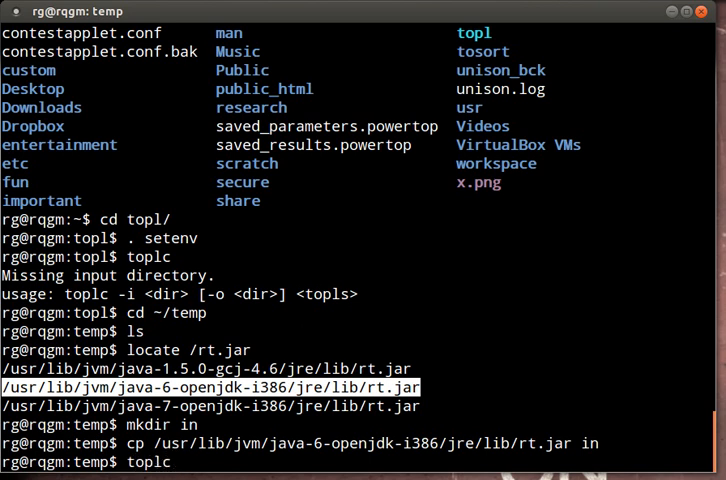
text(-i in -o out)
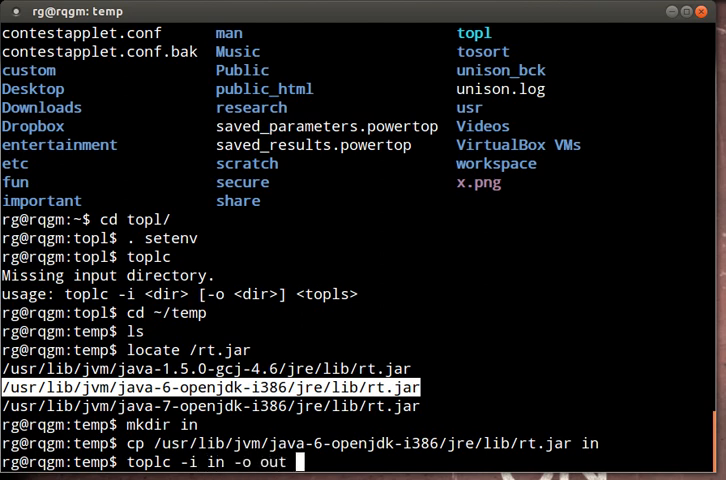
text(~/)
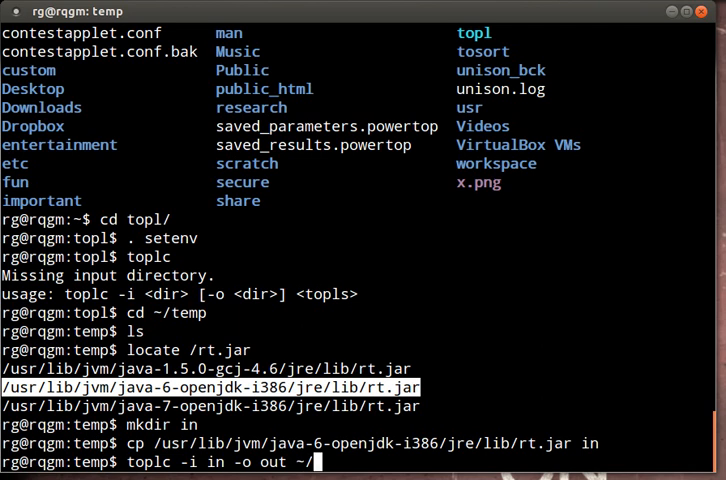
text(topl)
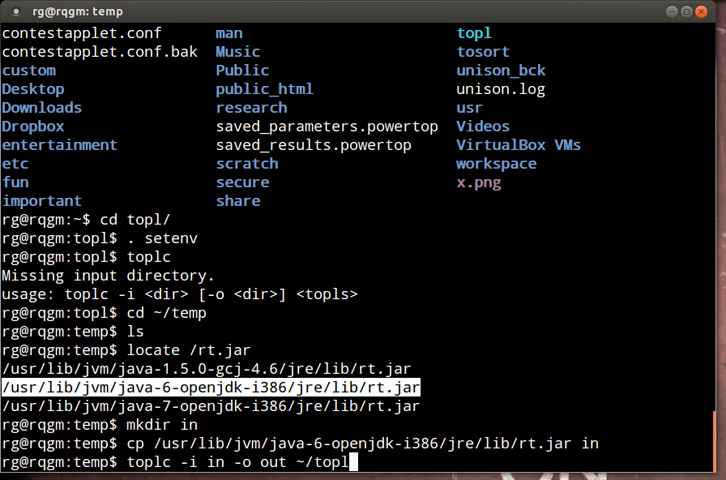
text(/examples/j)
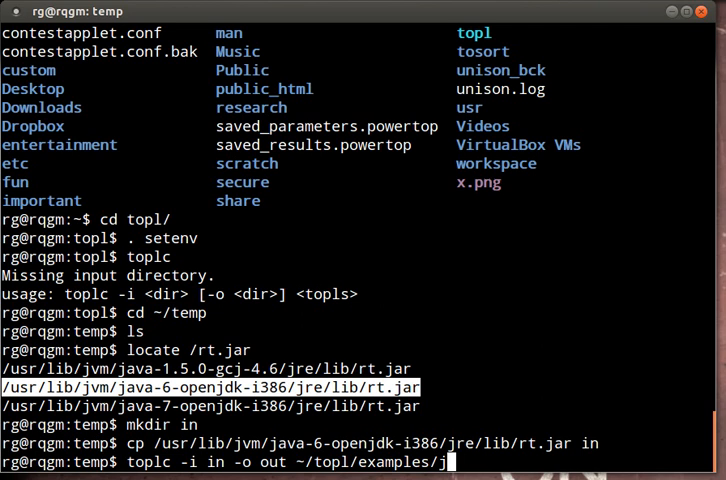
key(Return)
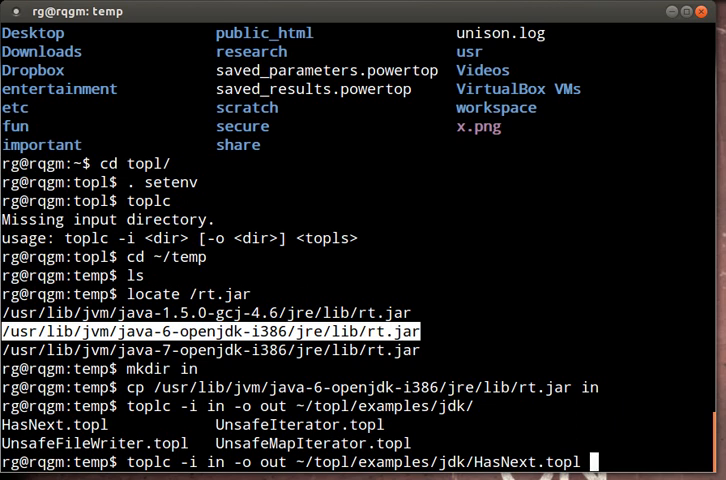
Run the toplc command under time and follow the decompile output and package-info errors
text(time)
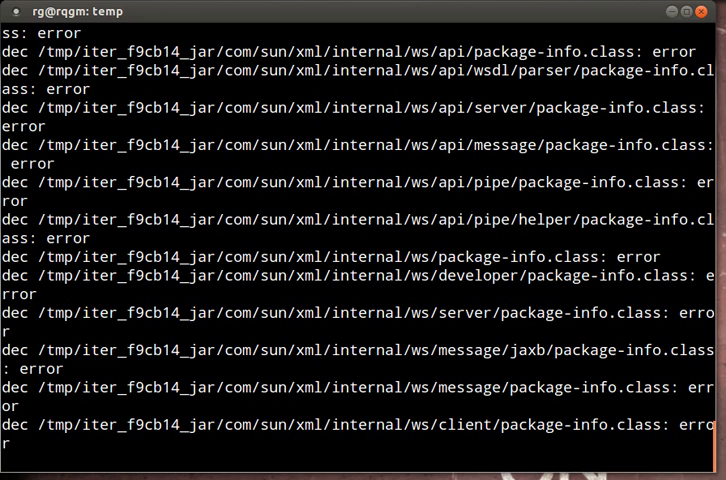
scroll(down, 3)
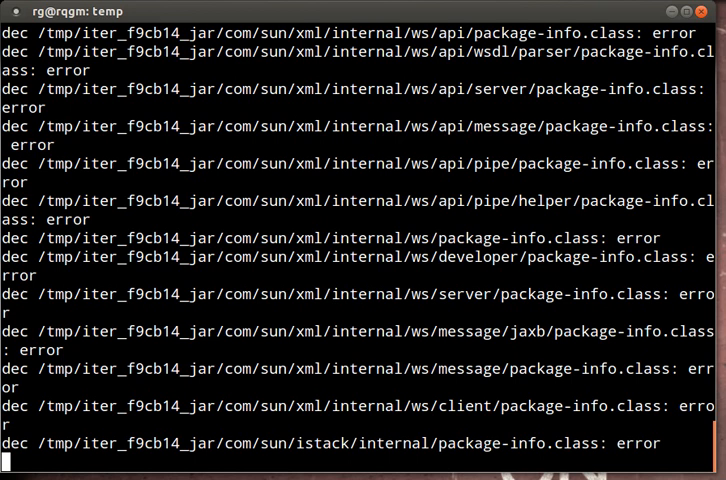
scroll(down, 3)
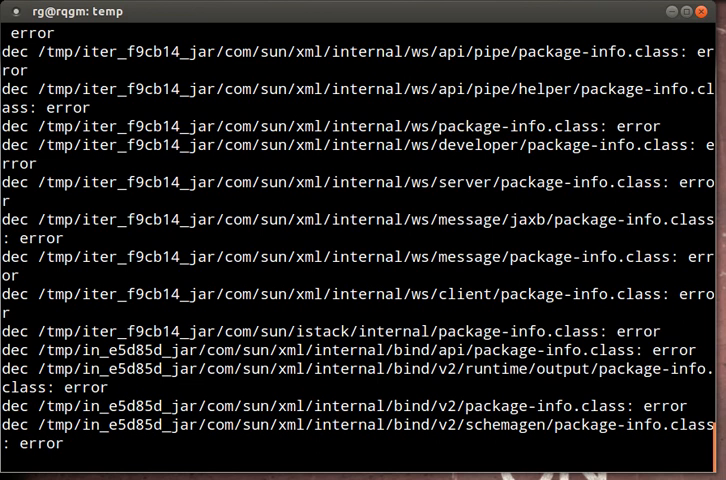
scroll(down, 3)
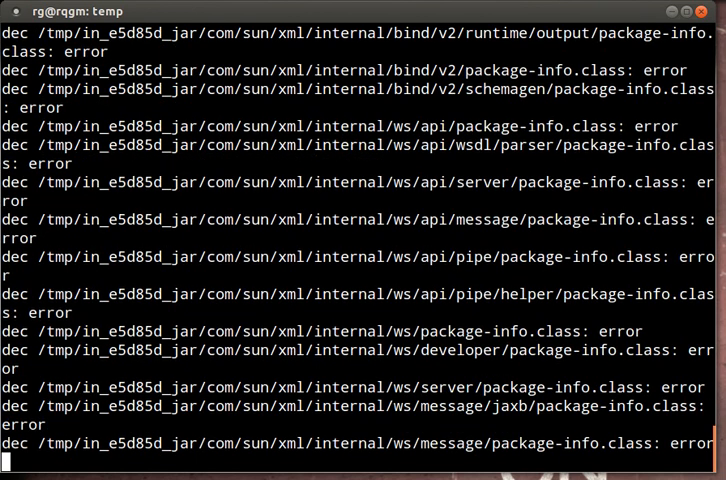
scroll(down, 3)
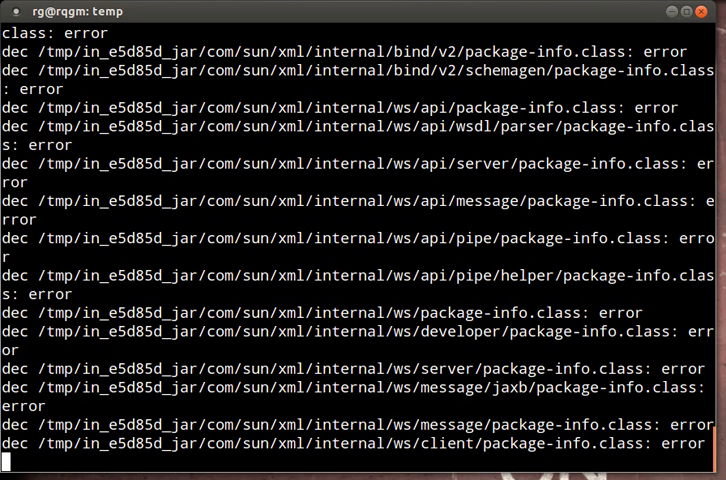
scroll(down, 3)
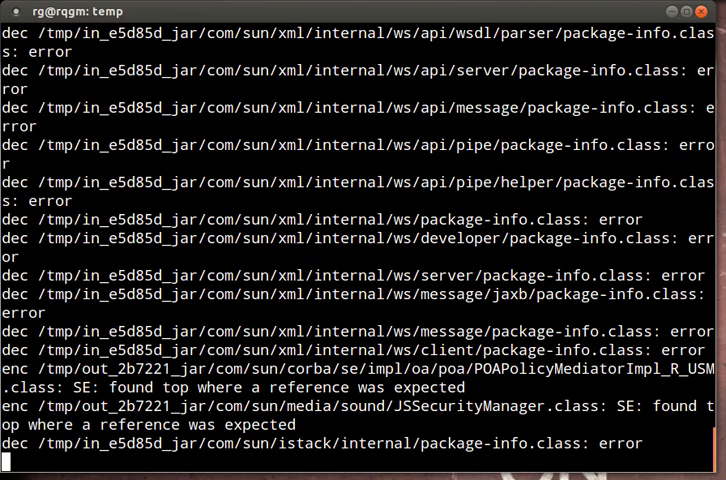
Read the end of the toplc output showing the 1m53.645s real time summary
scroll(down, 3)
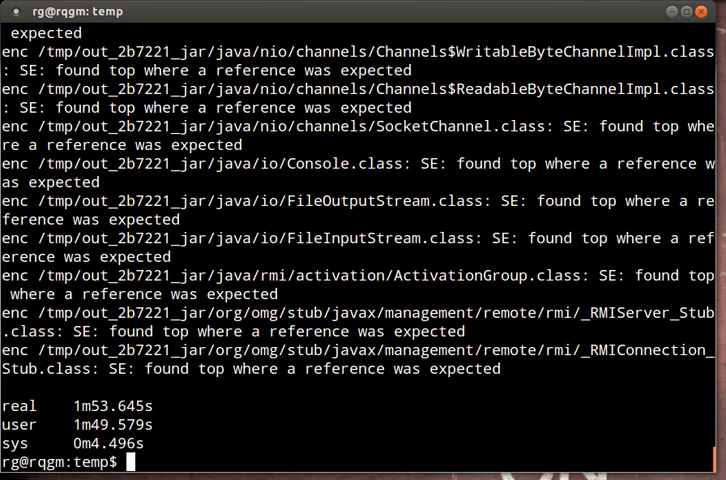
List the out folder, move into it and open topl/Property.java in vi
text(ls)
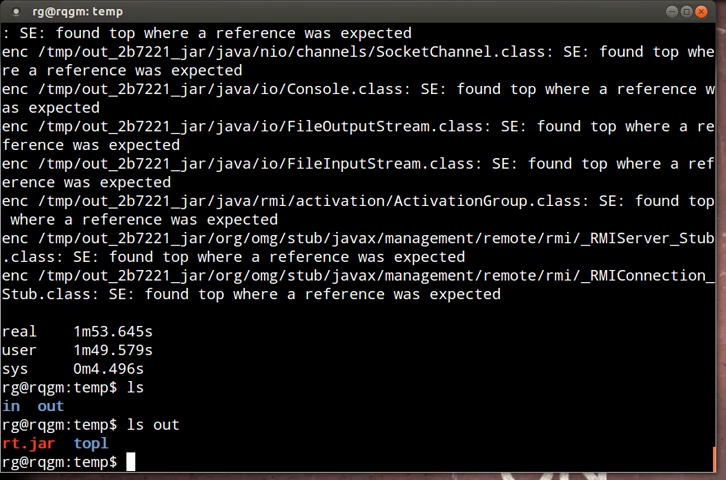
text(cd out/)
text(vi topl/)
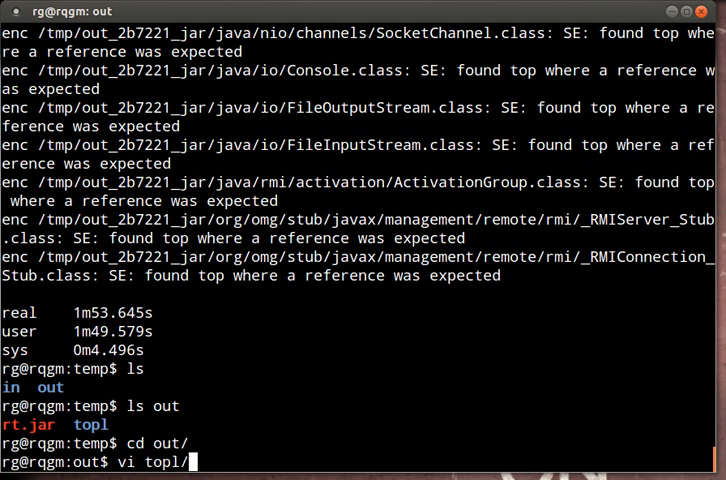
text(Property)
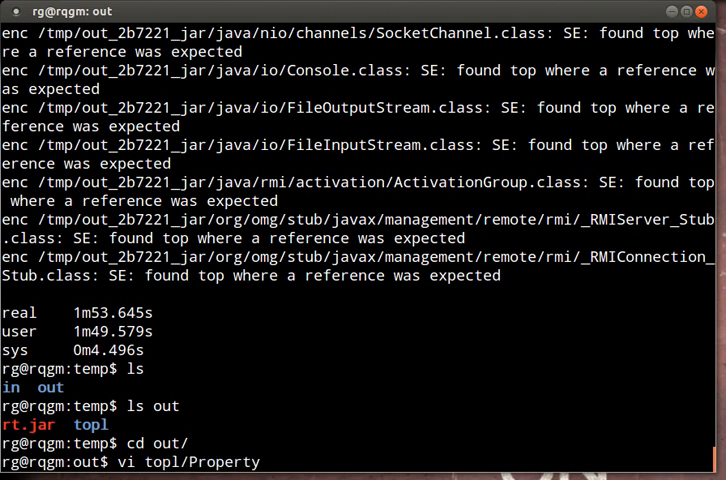
text(.java)
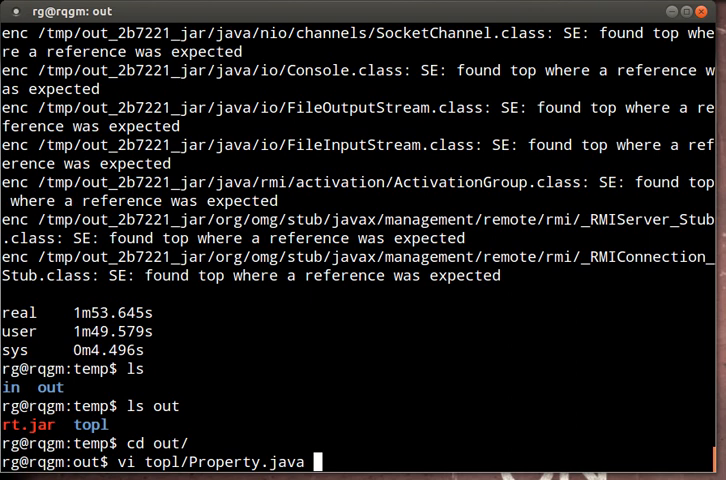
key(Return)
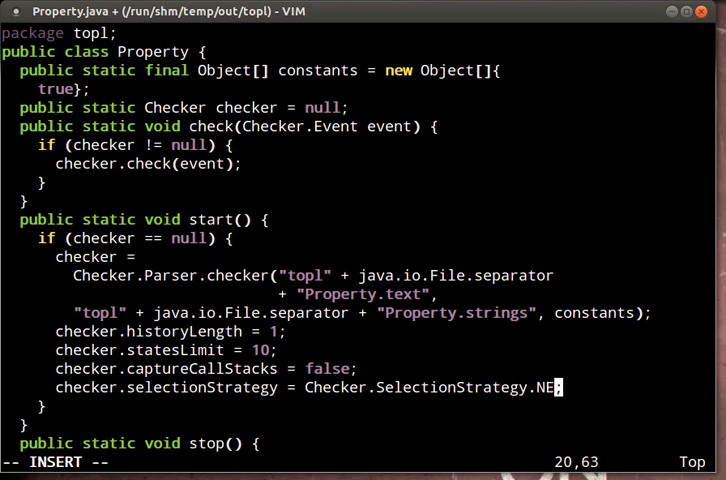
Change selectionStrategy to Checker.SelectionStrategy.NEWEST and write the file
text(WEST)
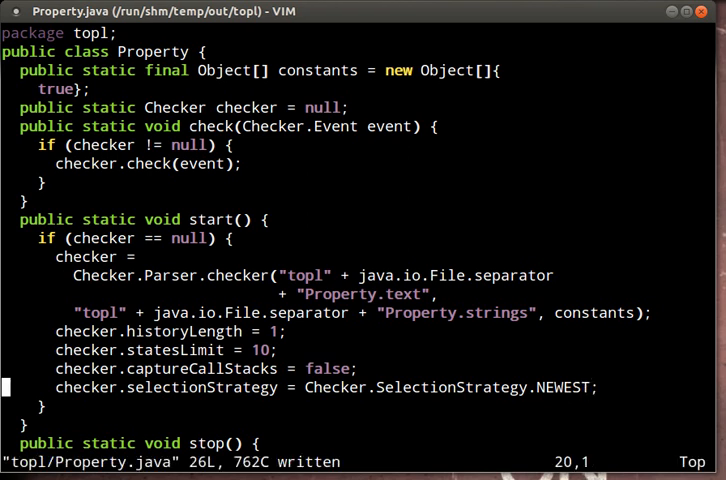
scroll(down, 3)
text(:)
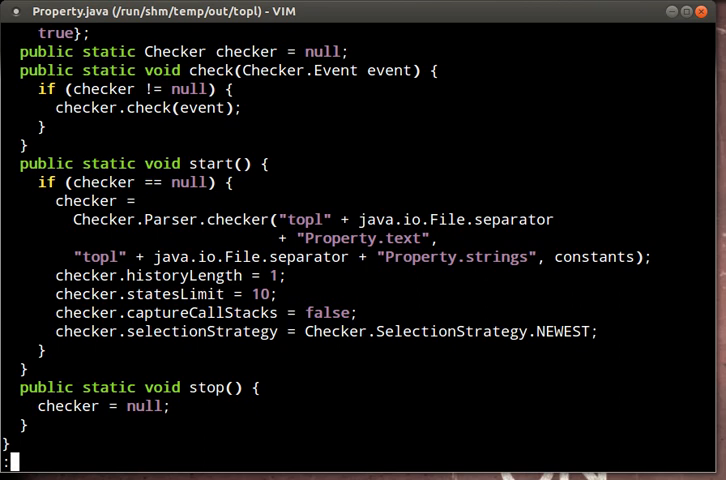
text(w)
text(java)
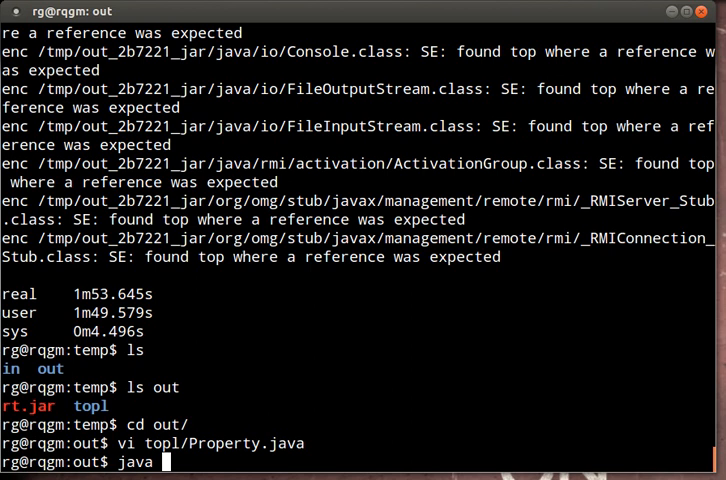
Compile topl/*java with javac, return to the temp folder and open a new Main.java in vi
text(to)
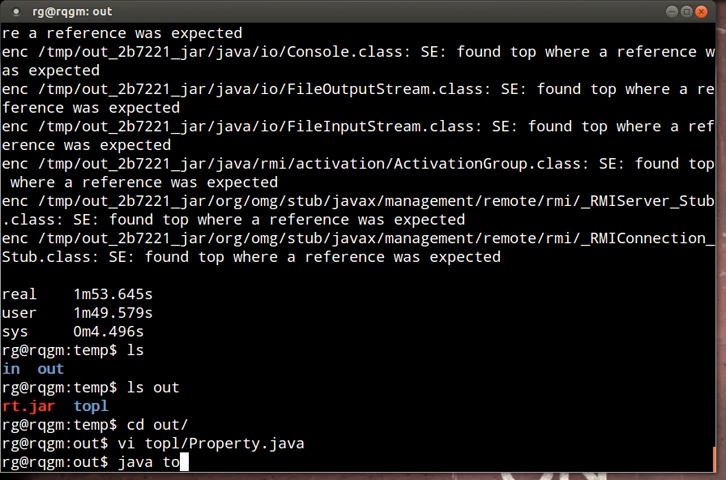
key(BackSpace)
text(c)
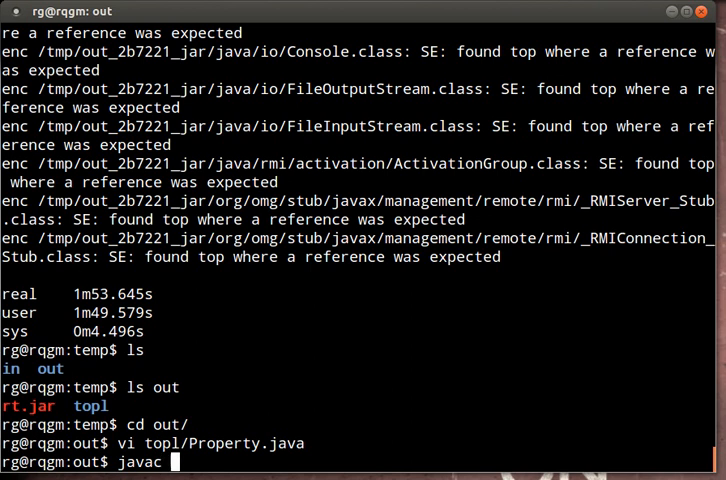
text(topl/)
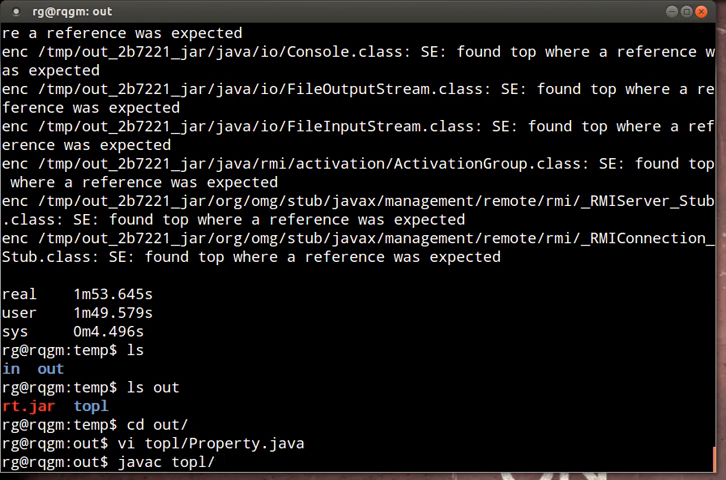
text(*)
text(cd ..)
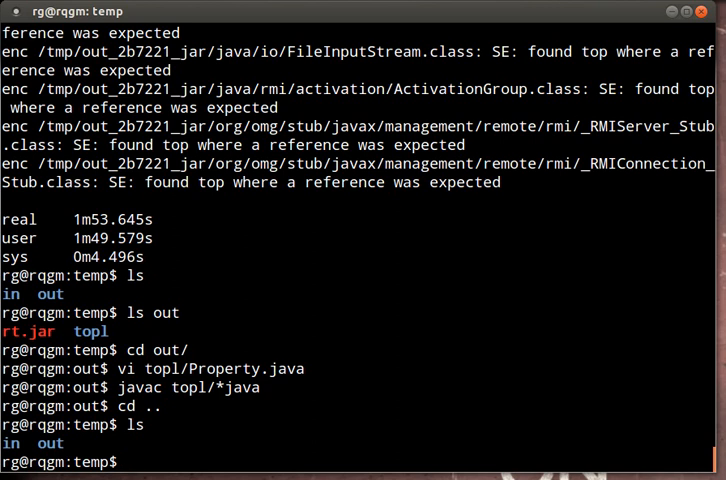
text(vi)
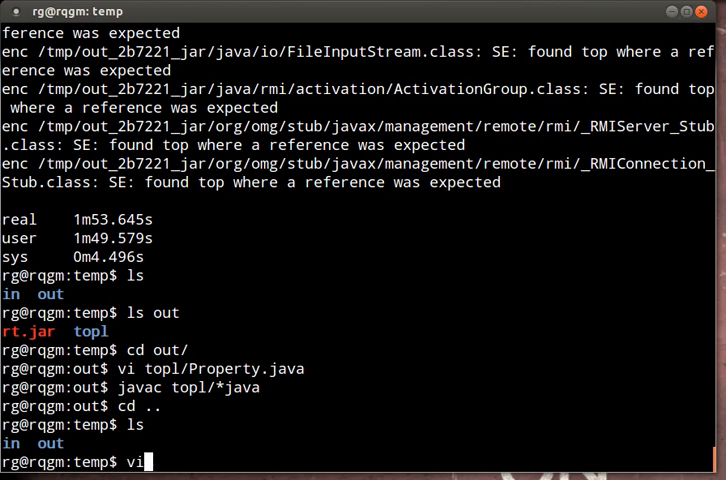
text(Main.)
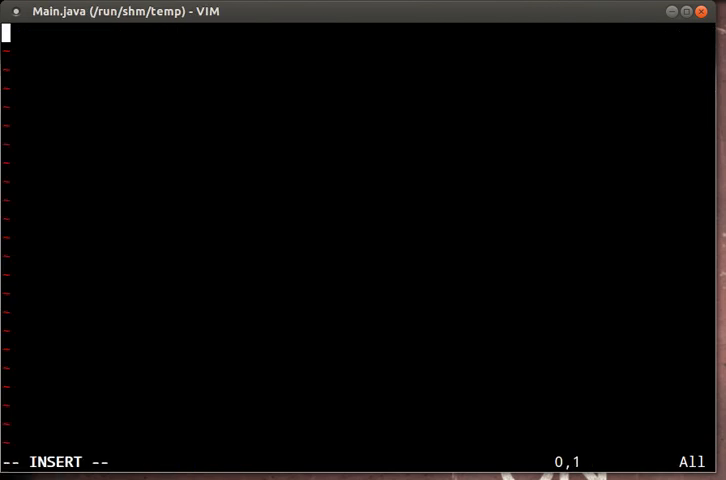
Write imports for java.util.* and topl.*, a Main class and a public static void main
text(import java)
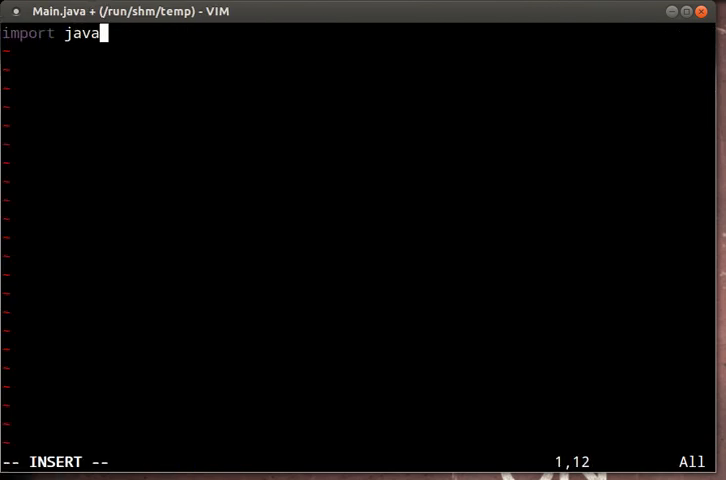
text(.util.*)
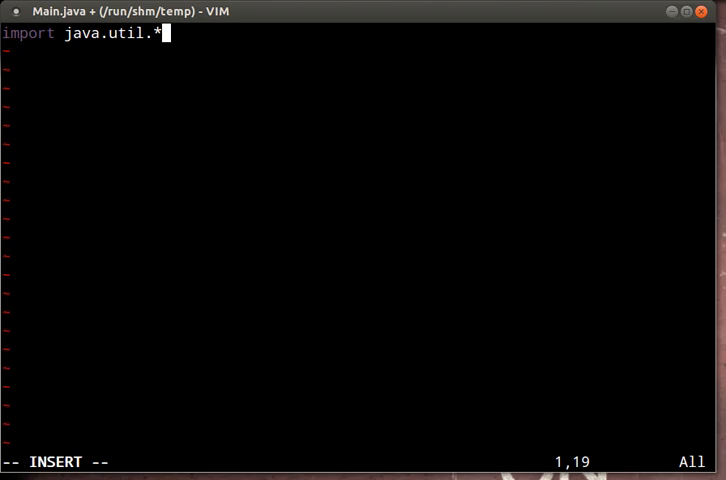
text(;)
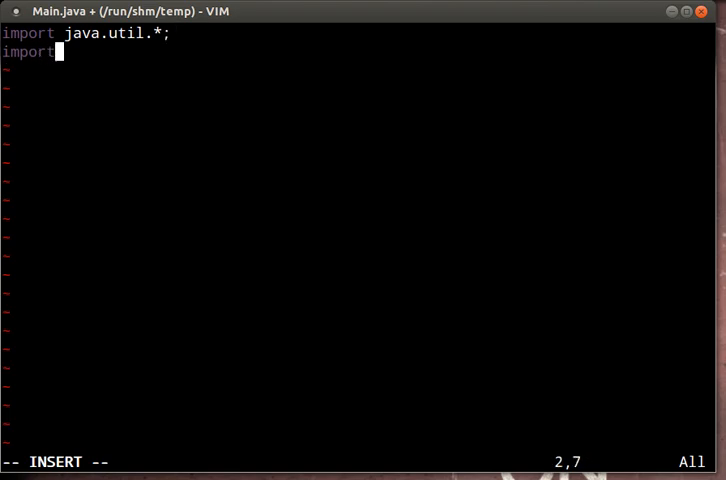
text(top)
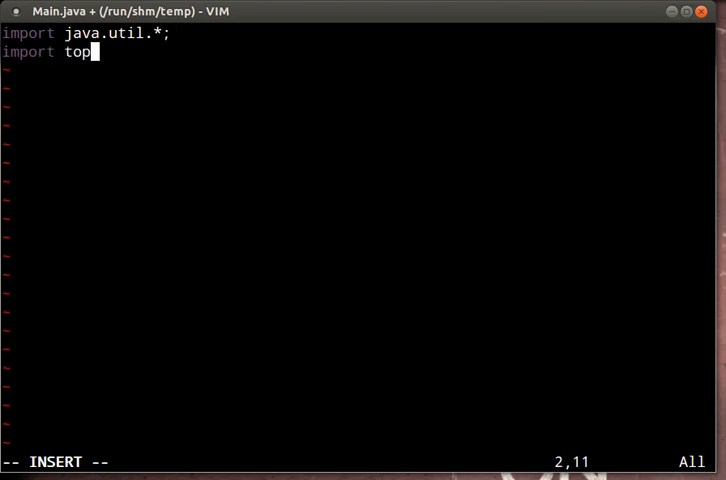
text(l.*;)
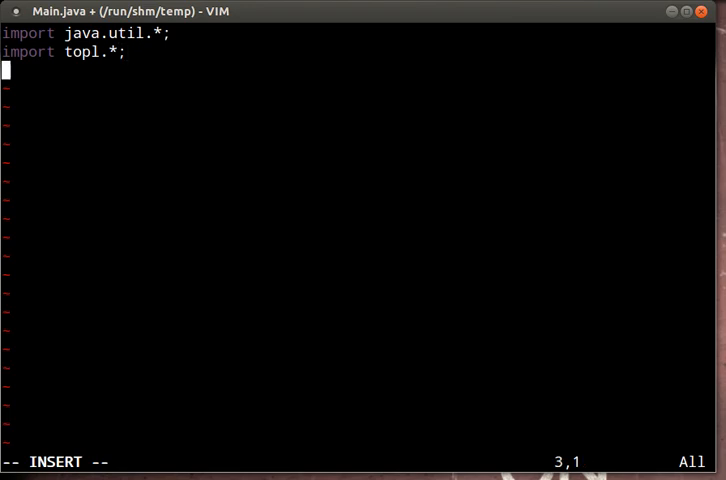
text(class Main)
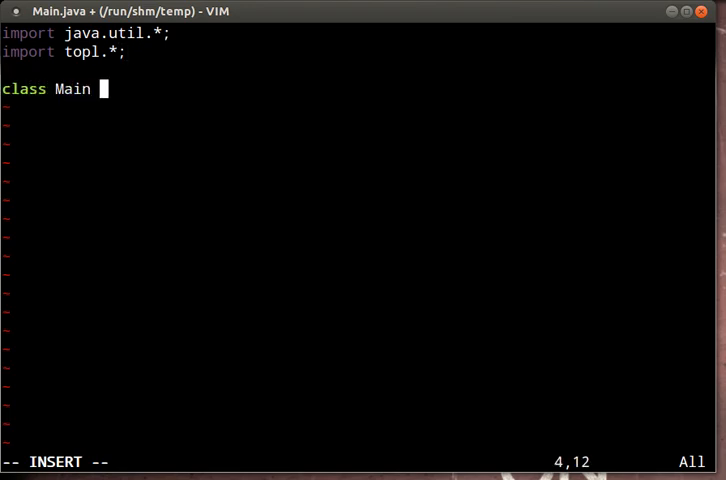
text(public)
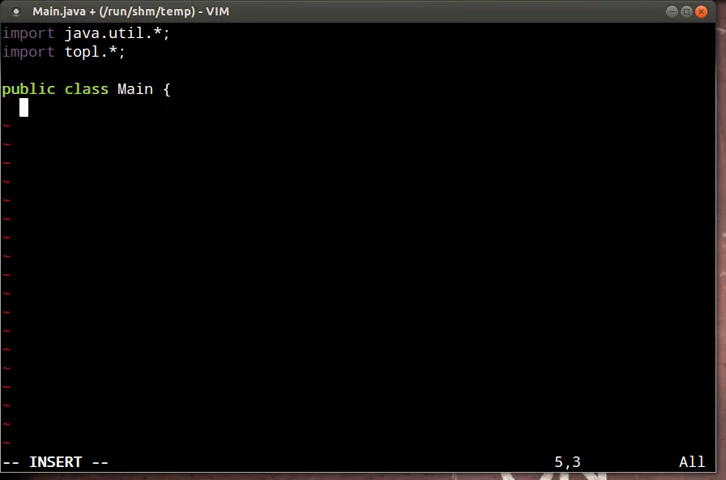
text(pub)
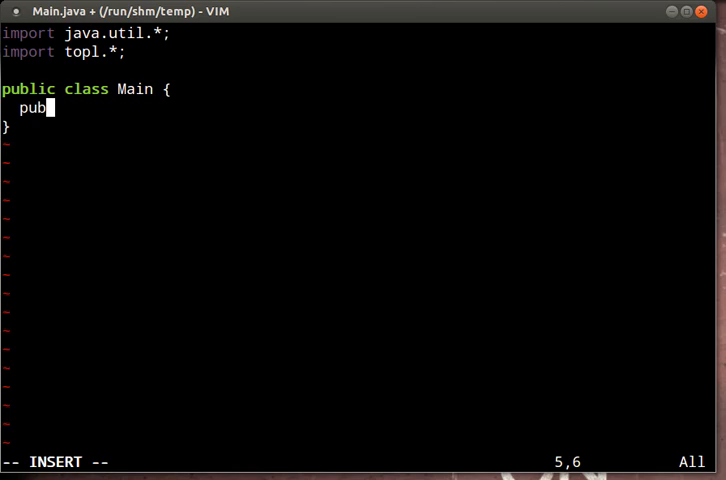
text(lic static void)
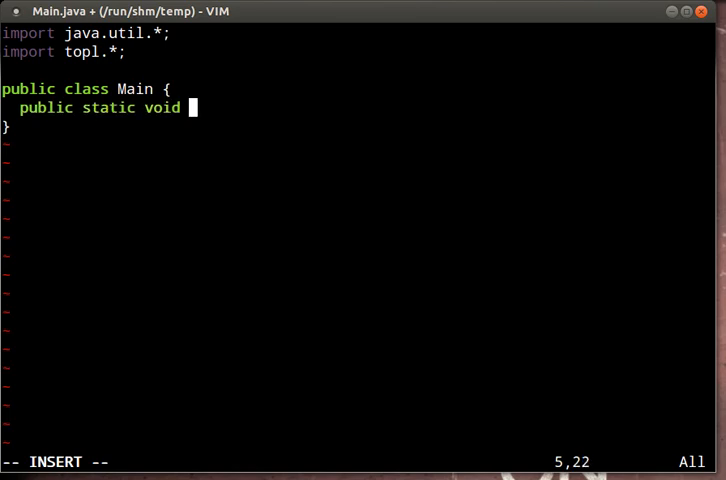
text(main() {)
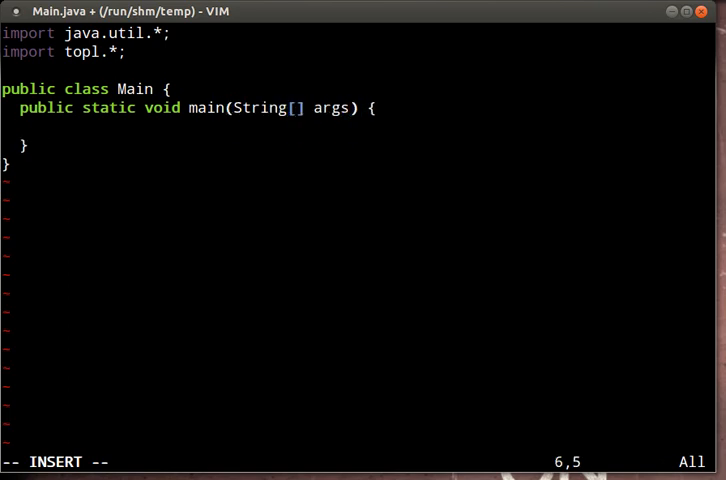
Make Property.start(); the first statement of main and begin the next line
text(Pri)
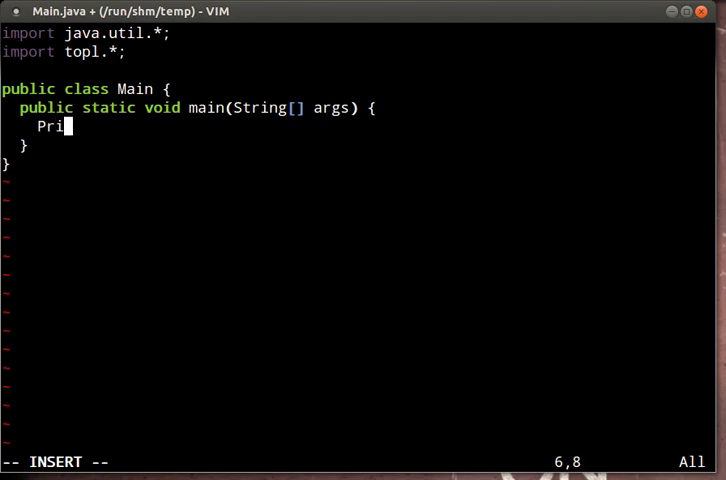
text(o)
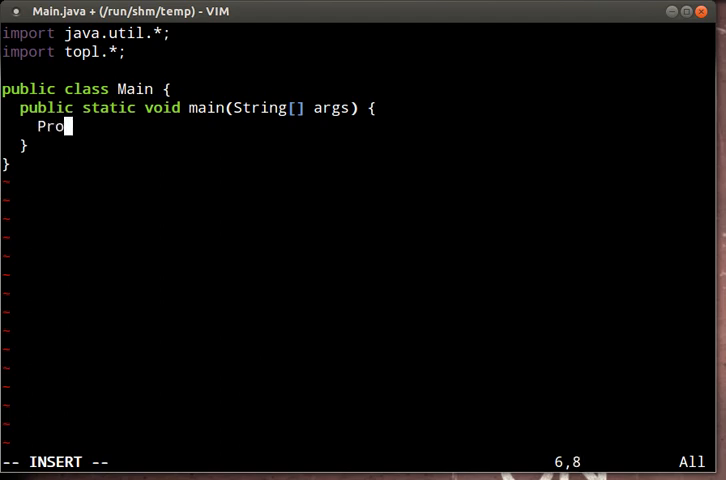
text(perty)
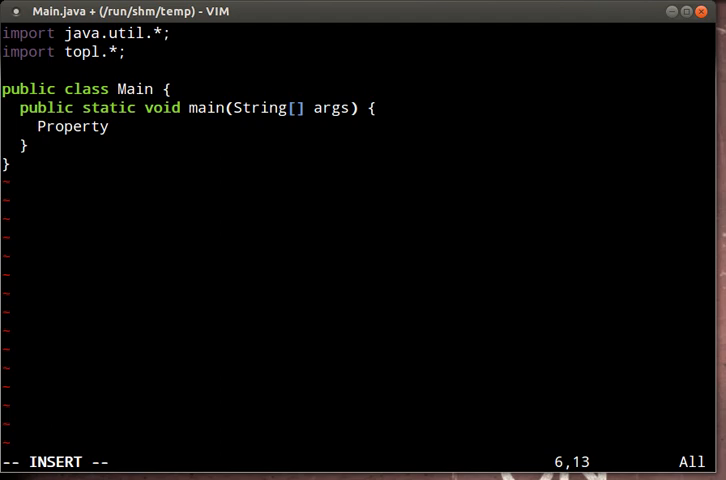
text(.start()
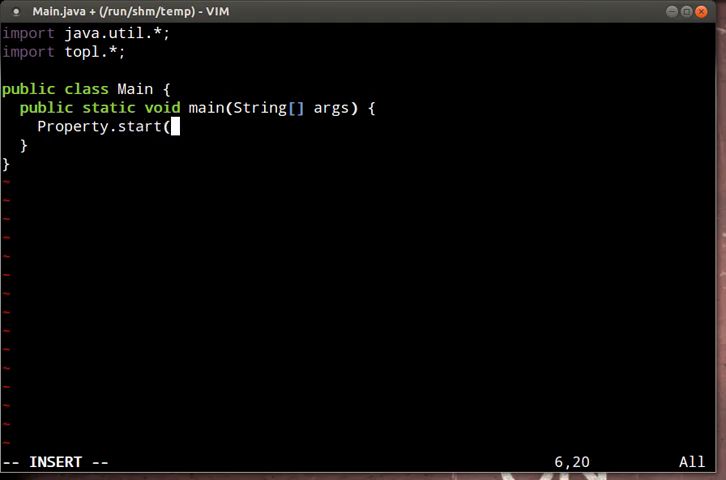
text();\nP)
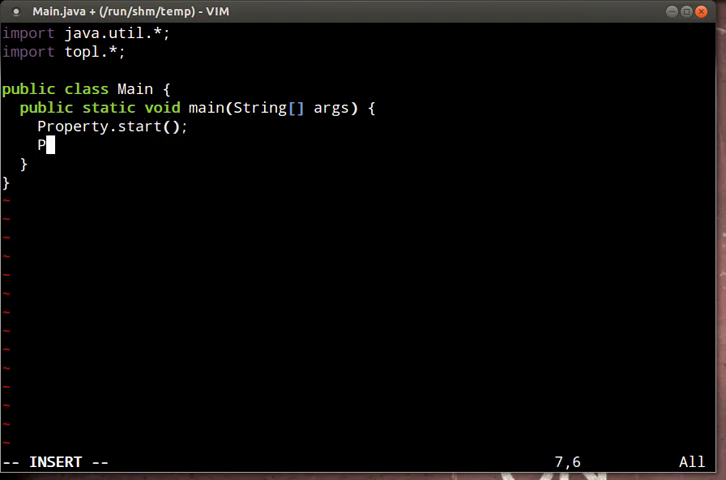
Add Property.stop(), then declare List<Integer> xs = new LinkedList<Integer>() and call xs.add()
text(roperty.stop();)
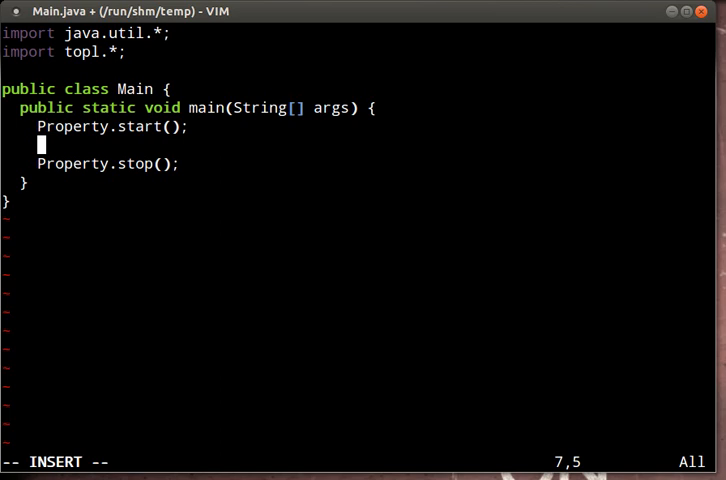
text(List)
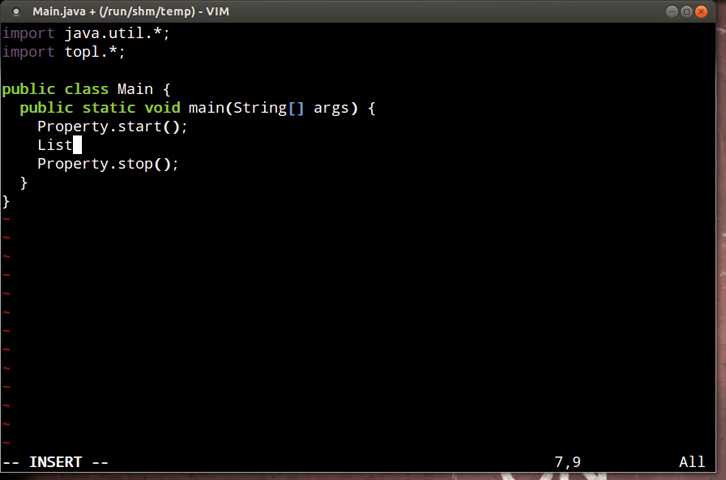
text(" ")
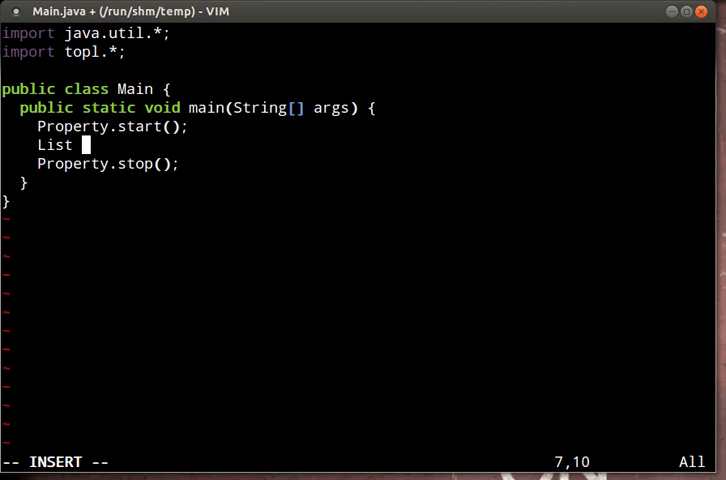
text(xs = new)
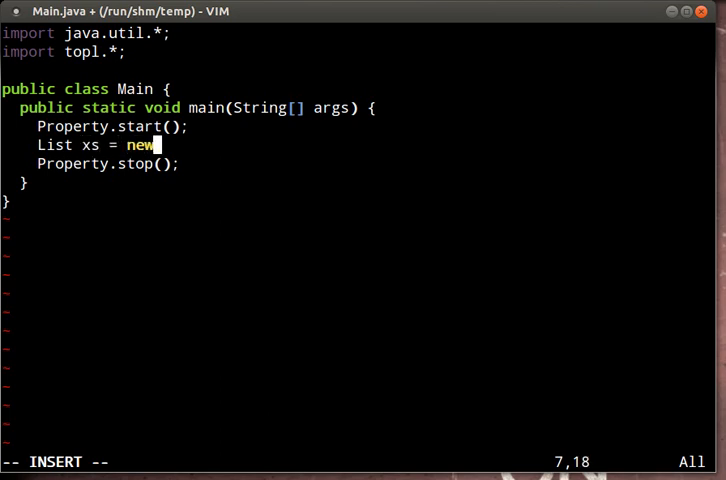
text(<>)
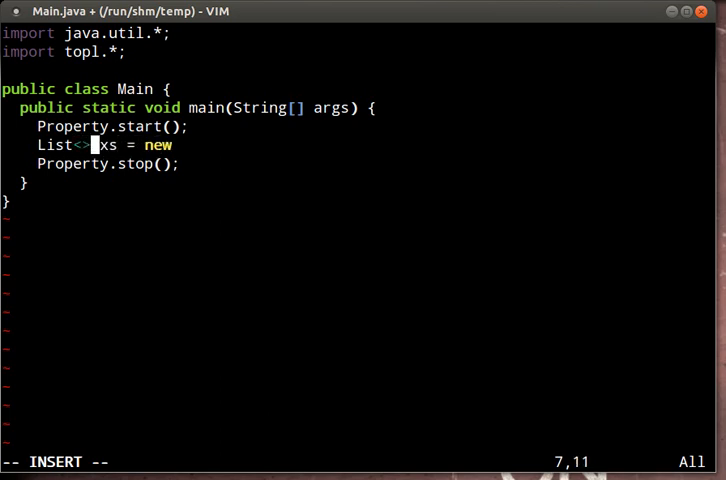
text(Integer)
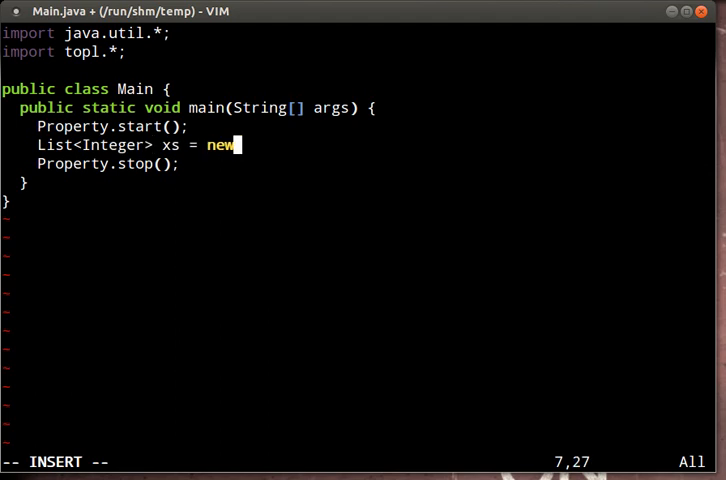
text(Linked)
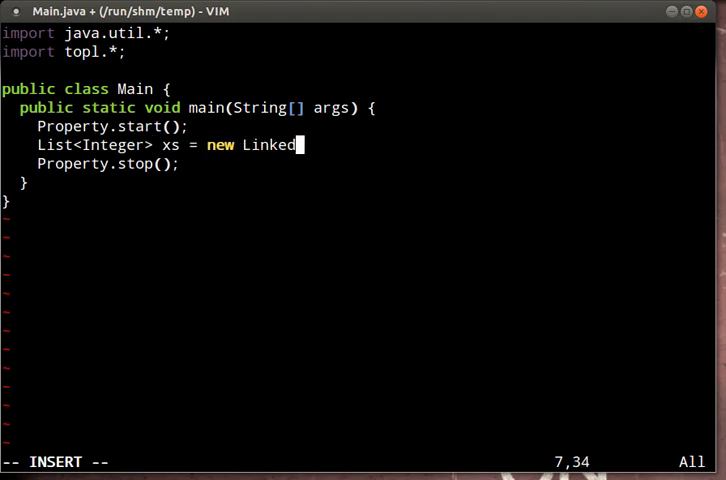
text(List<Inte)
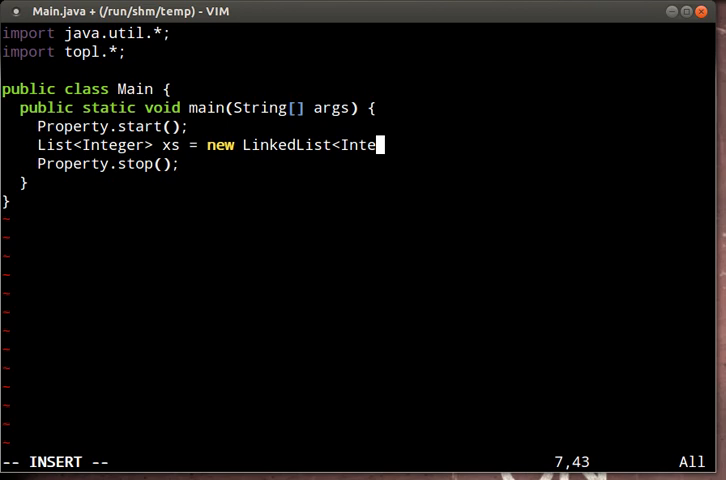
text(ger>();)
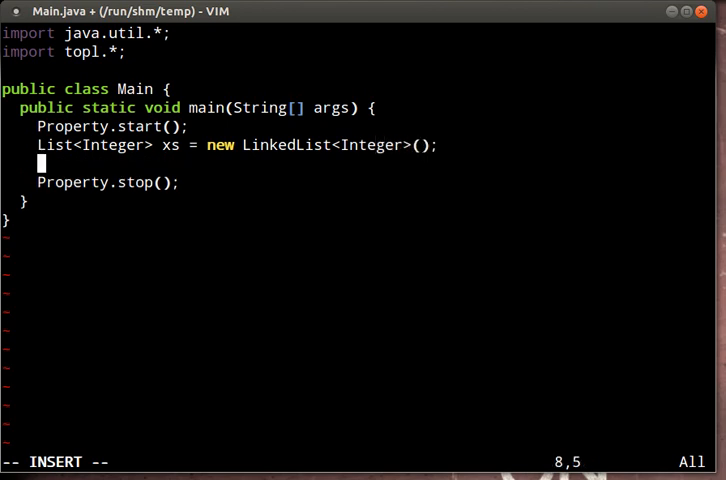
text(xs.add();)
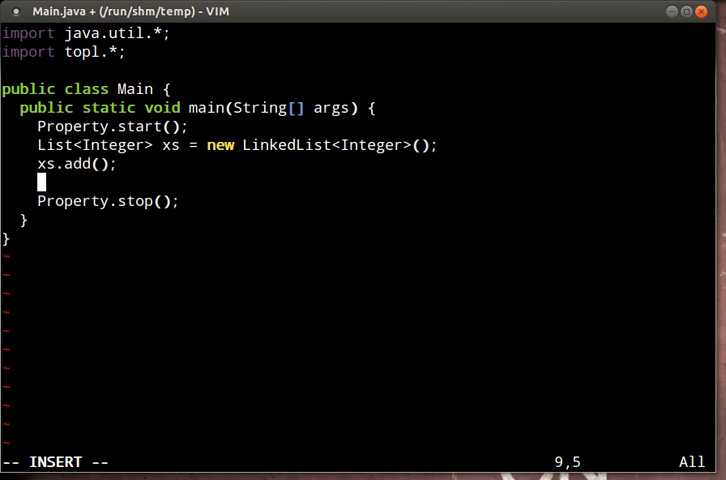
Get Iterator<Integer> i from xs.iterator() and print i.next() with System.out.println
text(Iterator)
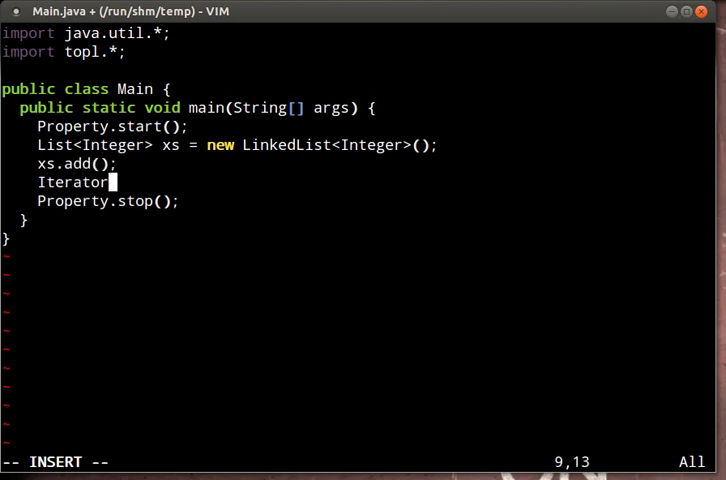
text(<Integer> i =)
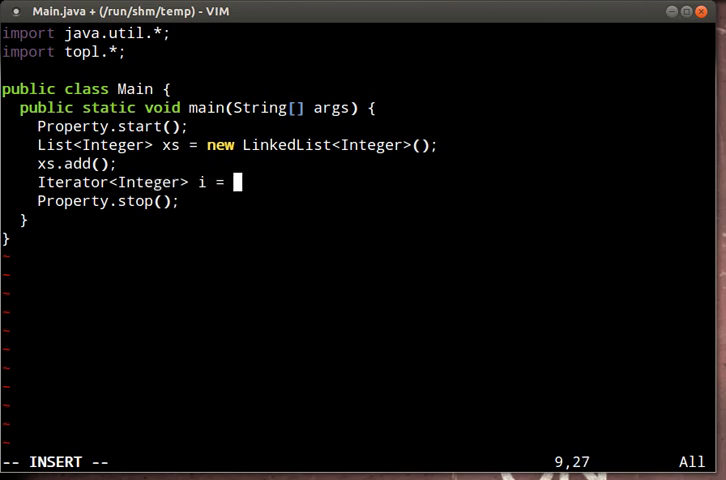
text(x)
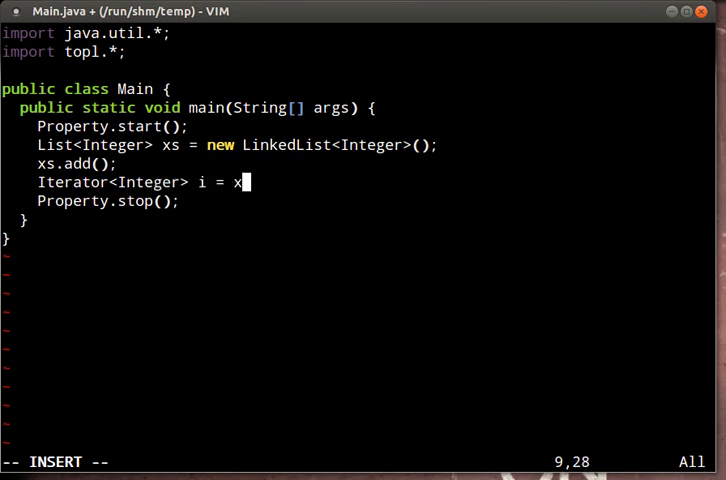
text(.iterator();)
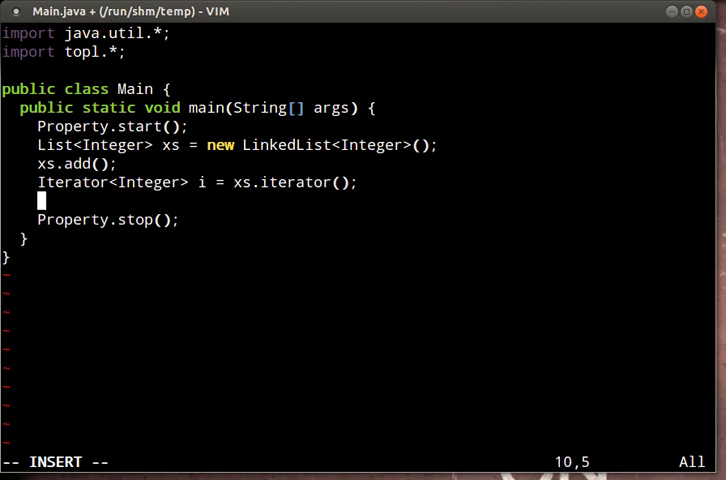
text(System.out.printl)
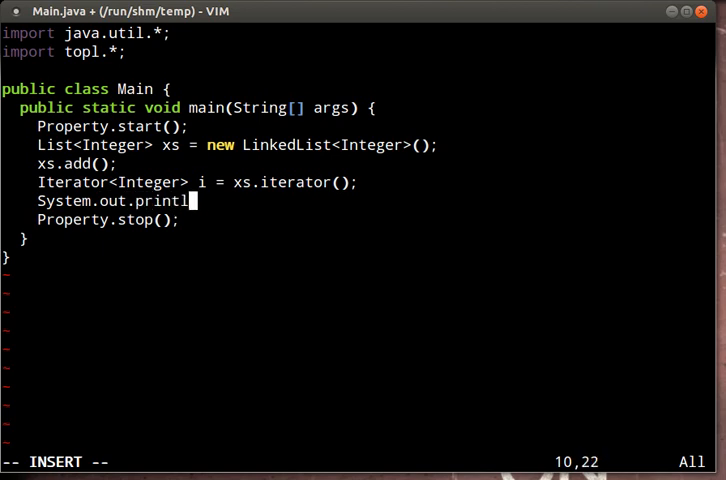
text(n()
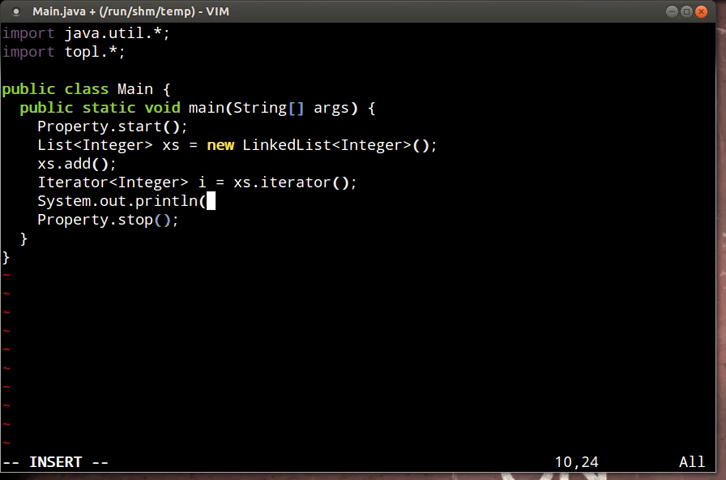
text(i.next()
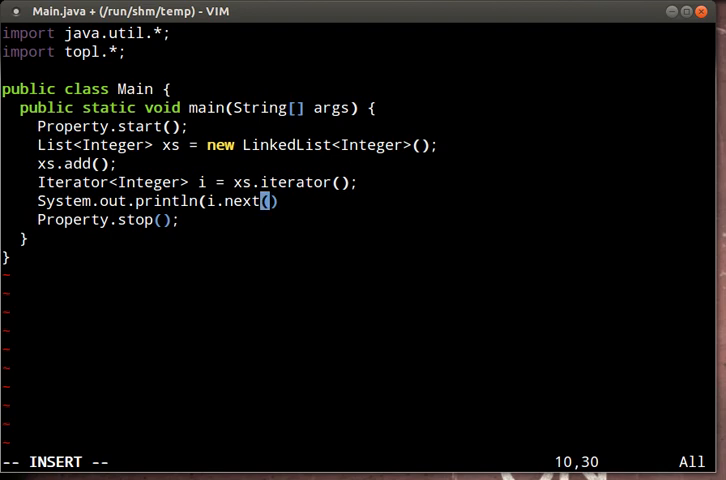
text())
text(javac)
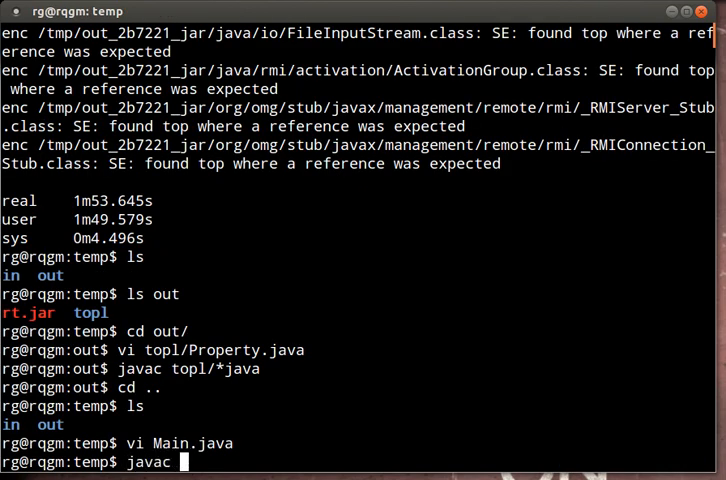
Compile Main.java with javac -cp out, fixing the add call to add(1)
text(-cp)
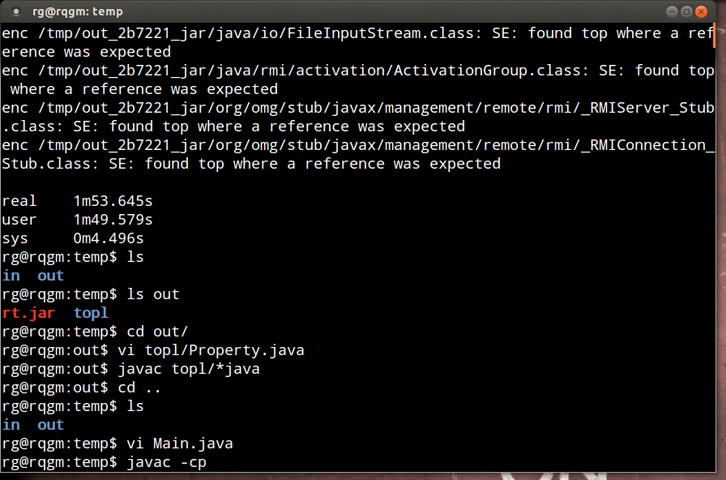
text(out Main.java)
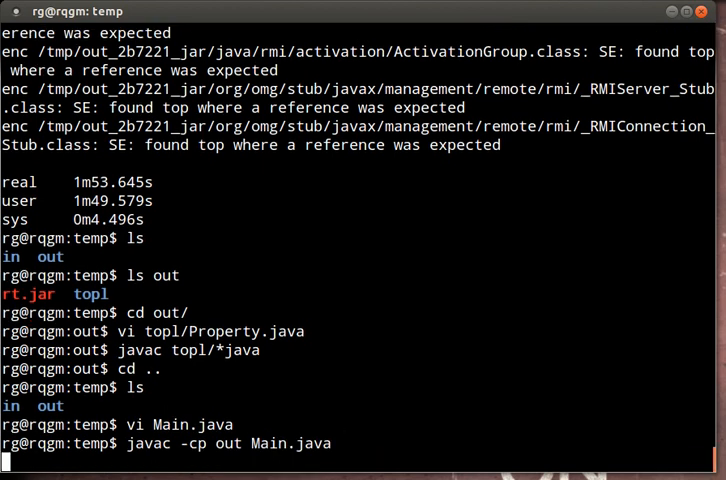
key(Return)
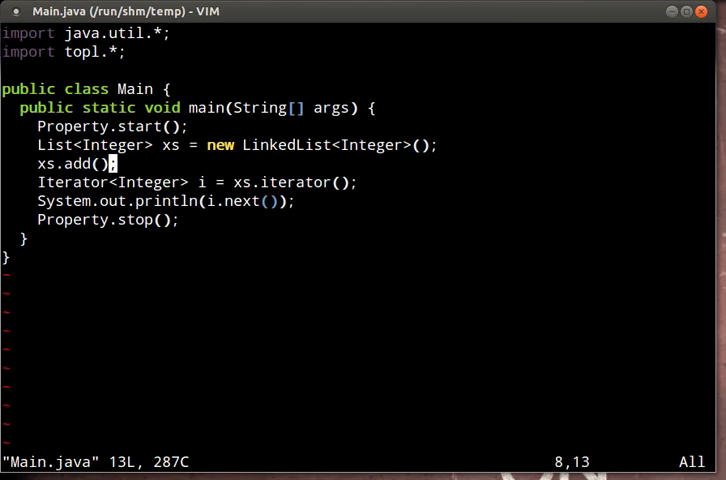
text(1)
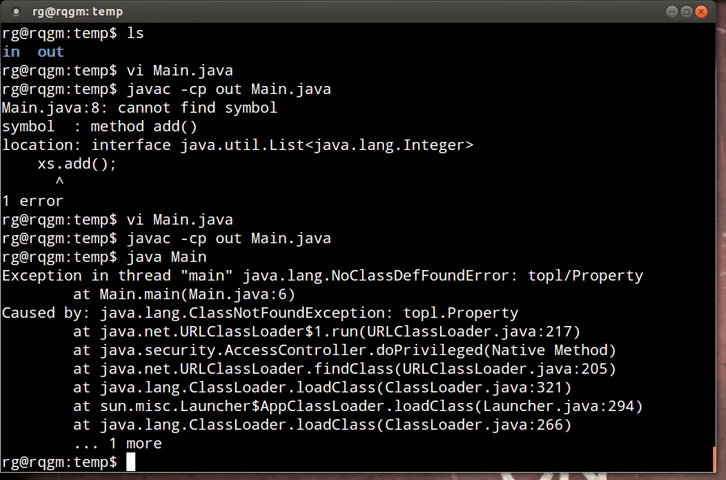
Try java Main and java -cp out Main before running with classpath out:. to print 1
text(java Main)
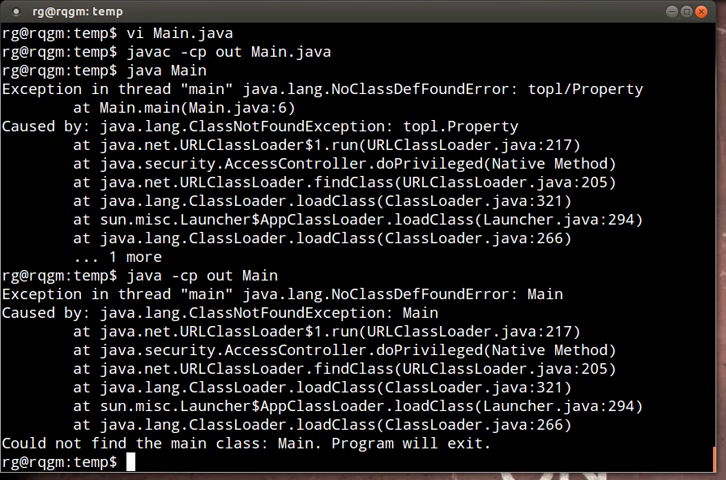
text(java -cp out Main)
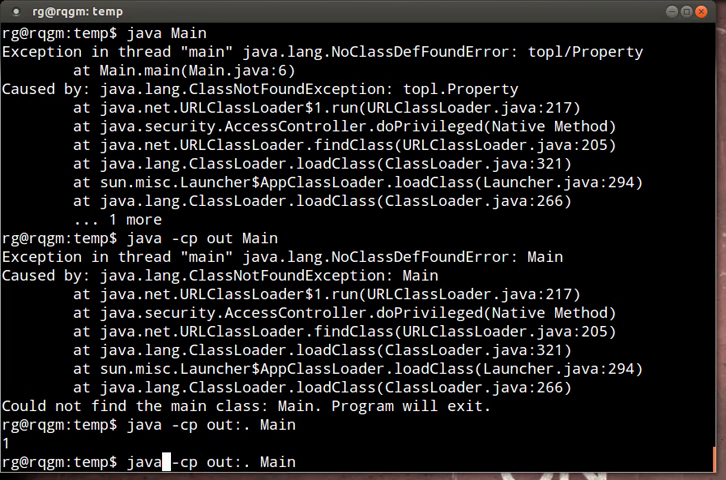
Run Main with -Xbootclasspath:out/rt.jar:out so TOPL flags next() without hasNext
text(X)
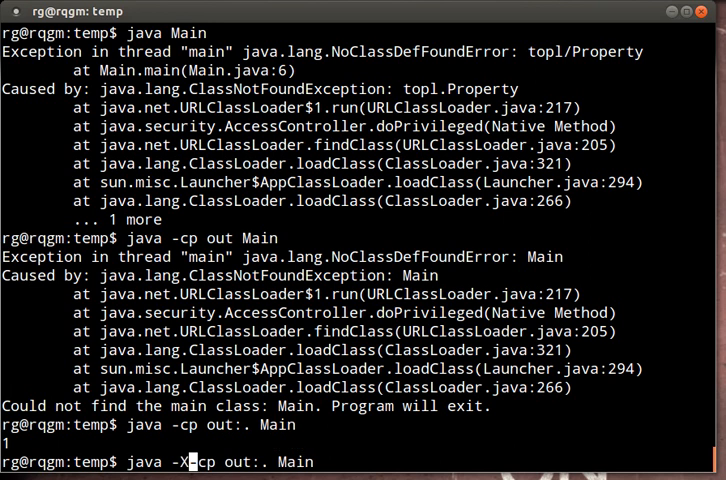
text(bootclas)
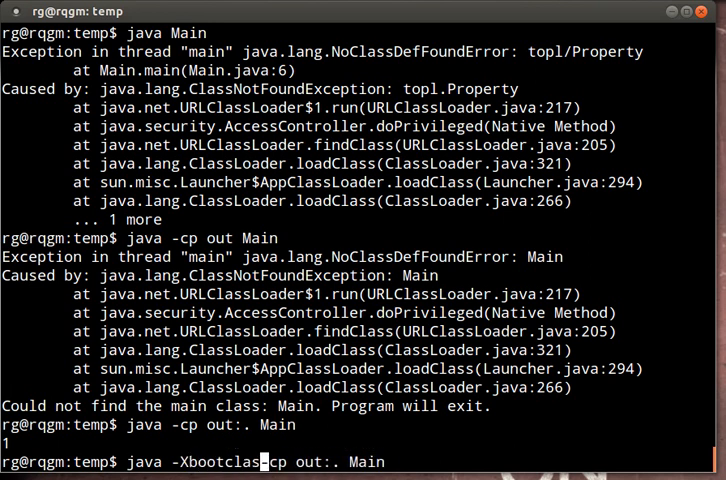
text(path:)
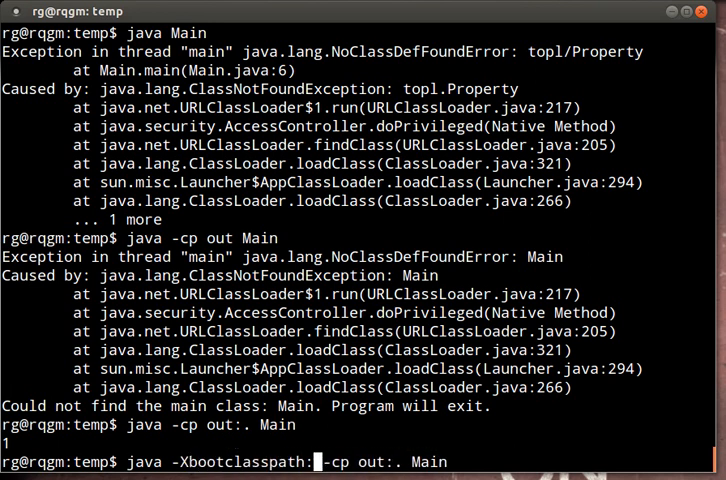
text(out/r)
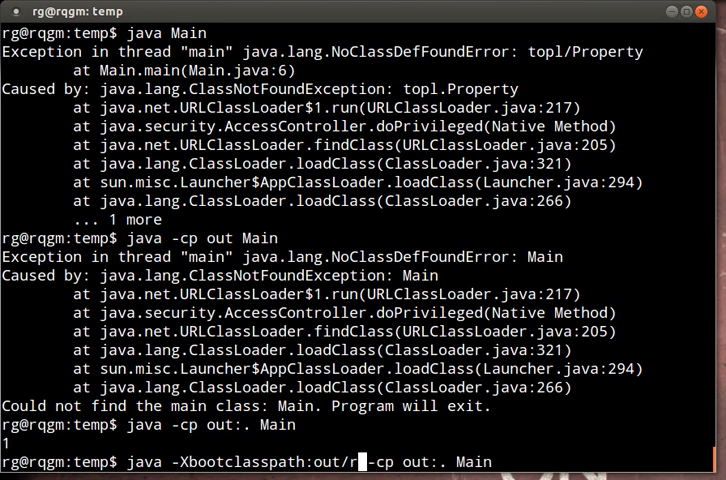
text(t.jar:)
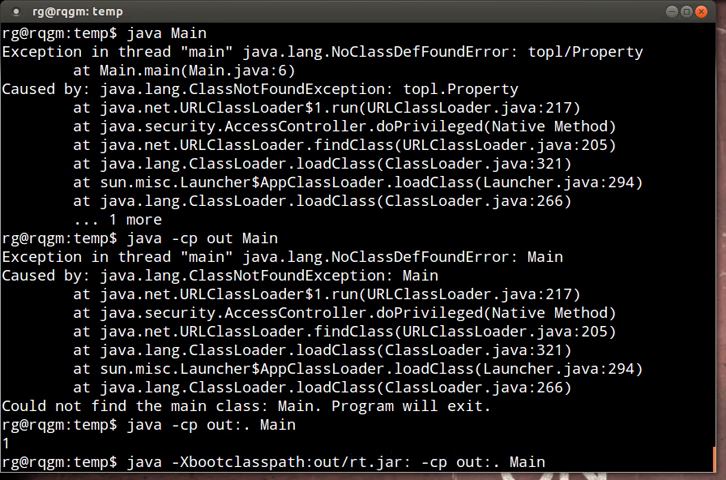
text(out)
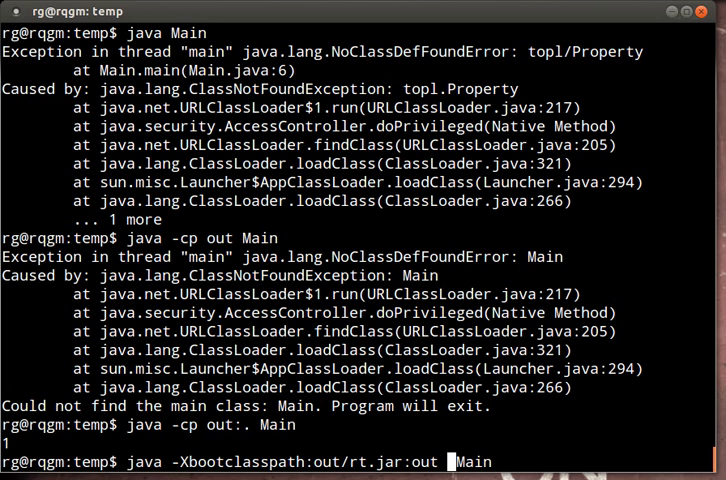
key(Return)
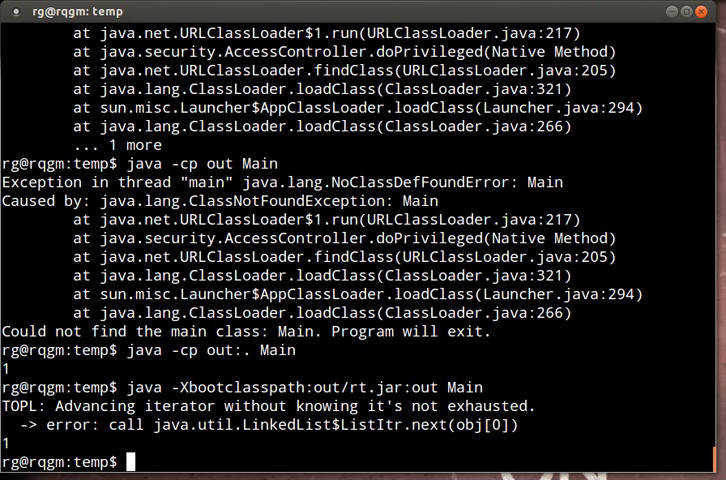
Reopen Main.java in Vim to fix the unchecked iterator advance
text(vi)
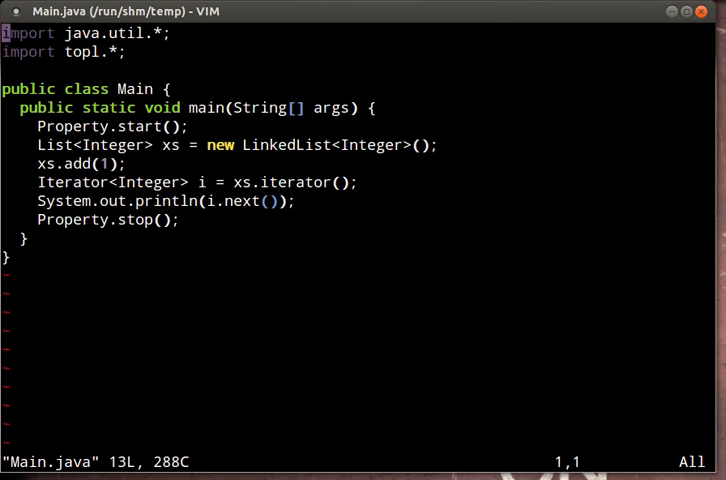
Guard the println of i.next() with while (i.hasNext()) in Main.java
key(i)
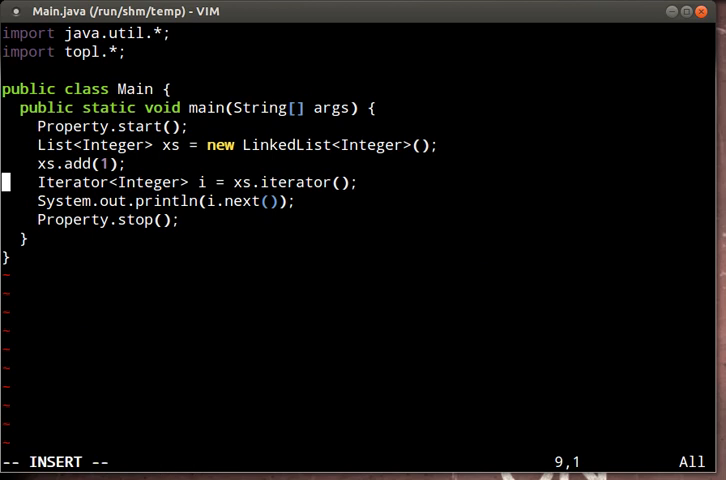
text(while)
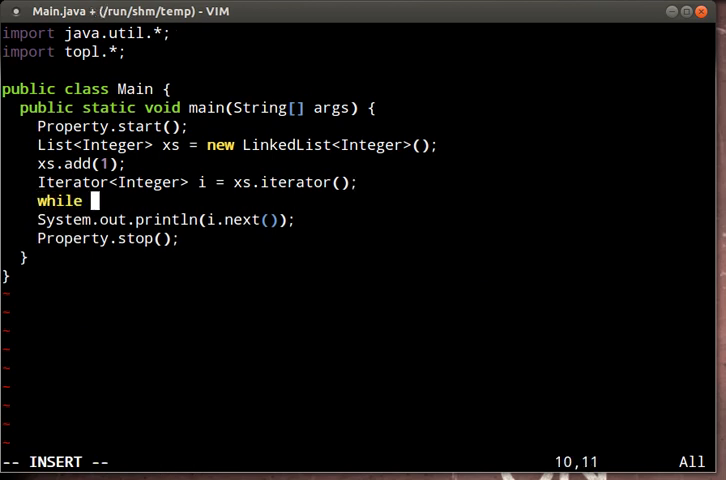
text((i.)
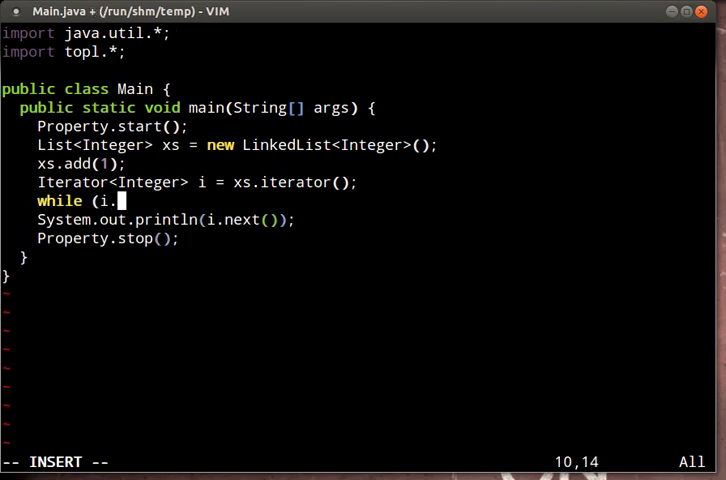
text(hasNext())
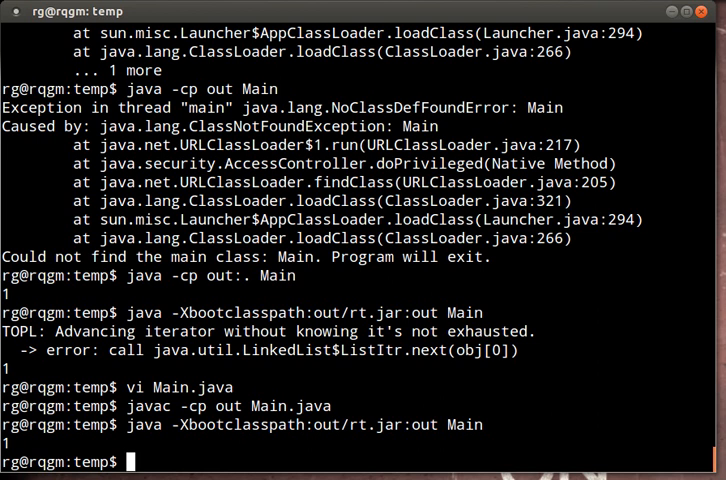
Recompile with javac -cp out Main.java and rerun on the instrumented rt.jar
text(javac -cp out Main.java)
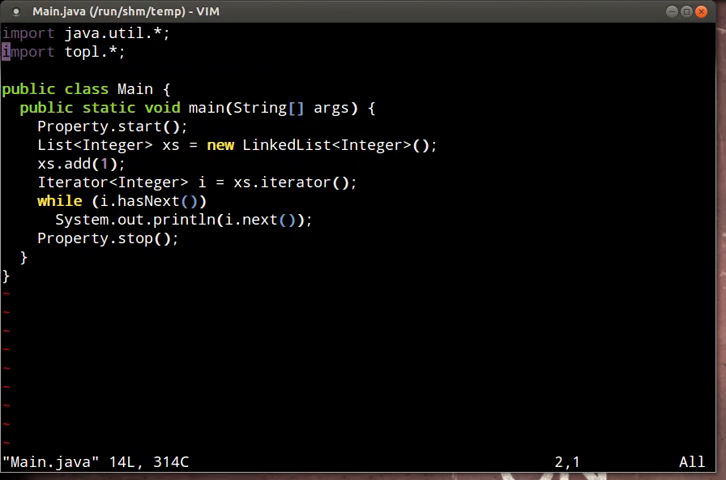
Comment out a line, then edit out/topl/Property.java in Vim
text(//)
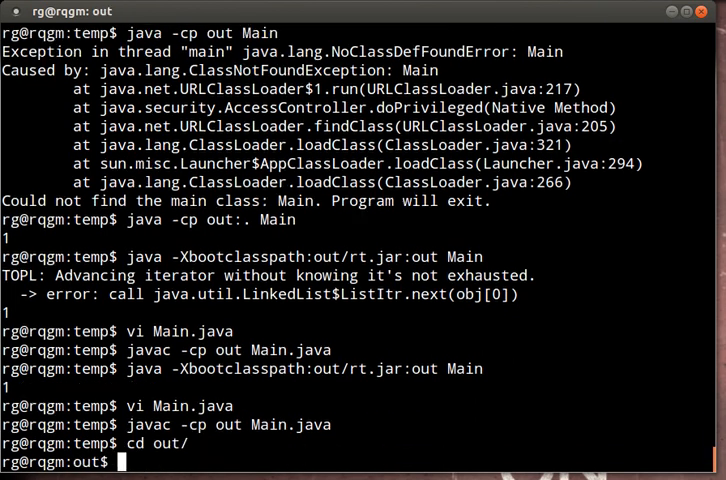
text(vi topl/P)
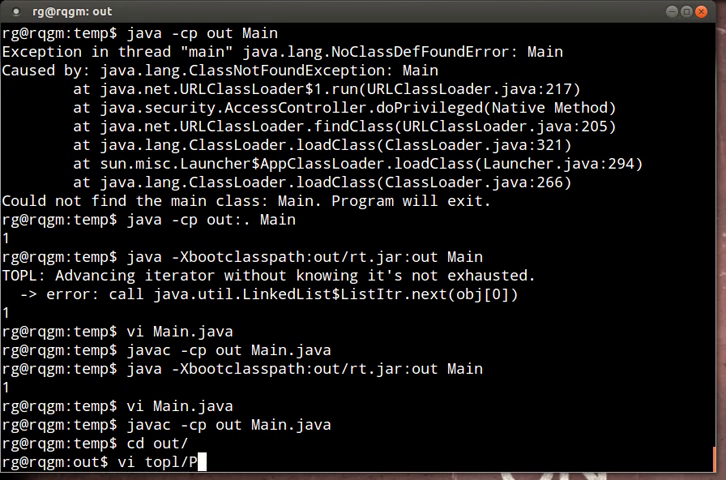
key(Return)
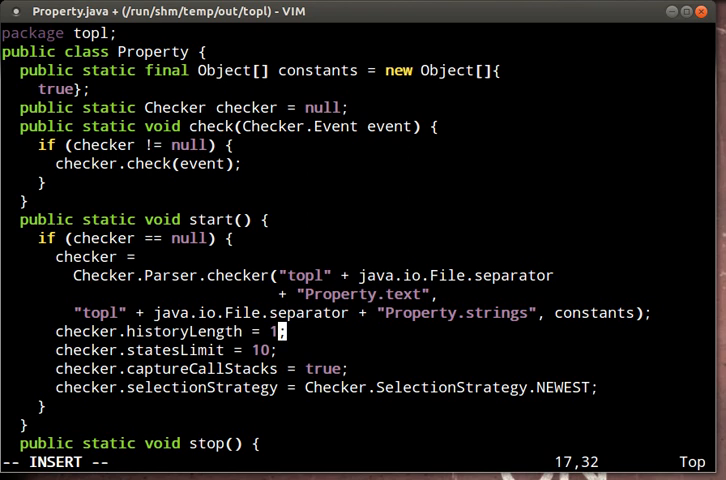
Raise checker.historyLength to 5 and recompile topl/*java
text(5)
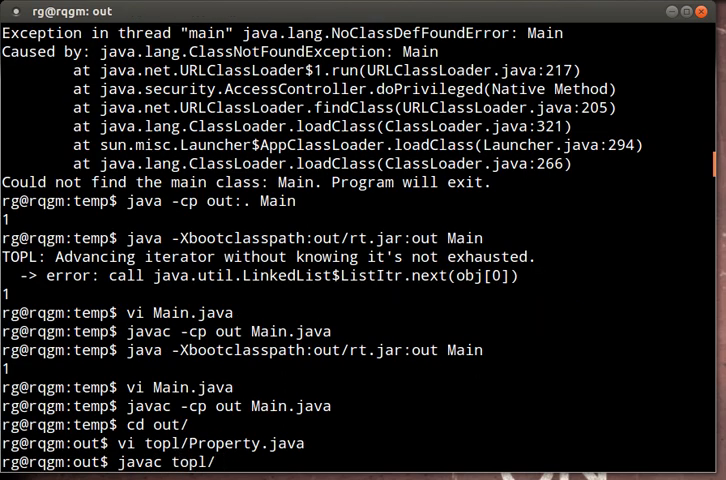
text(*java)
text(cd ..)
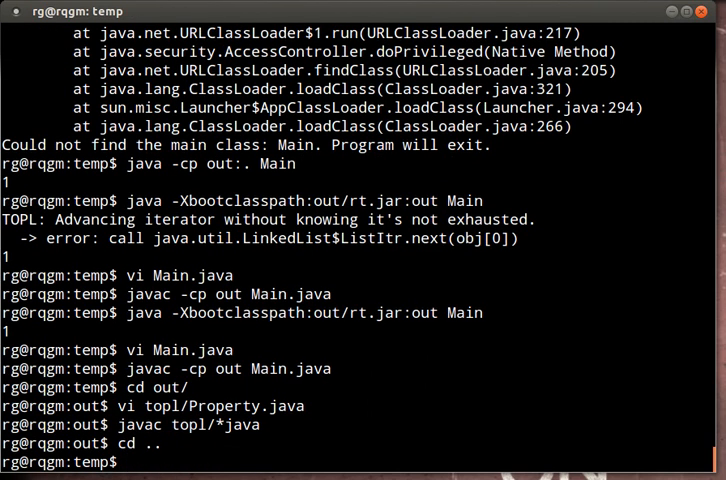
Return to the temp directory and rerun Main for the detailed TOPL call-stack trace
key(ctrl+r)
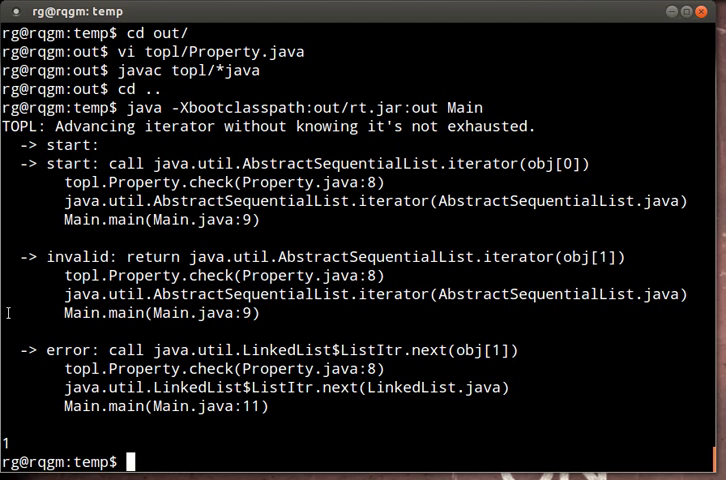
mouse_move(80, 344)
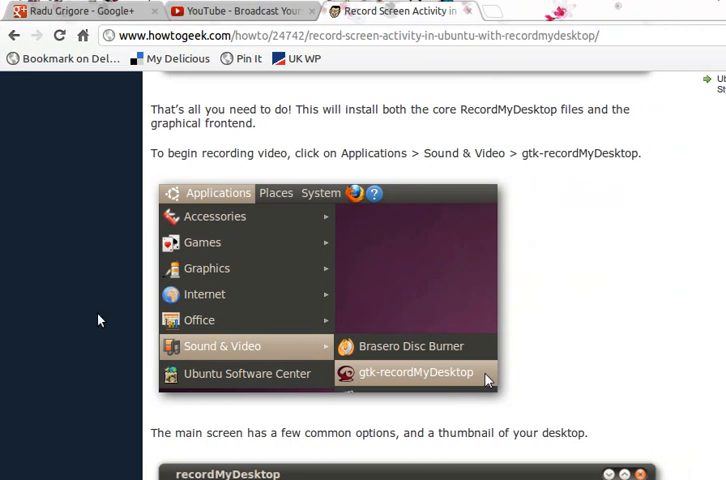
mouse_move(676, 300)
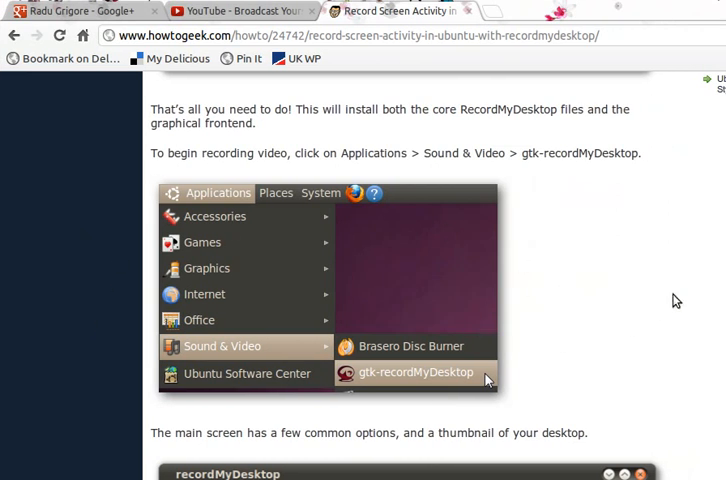